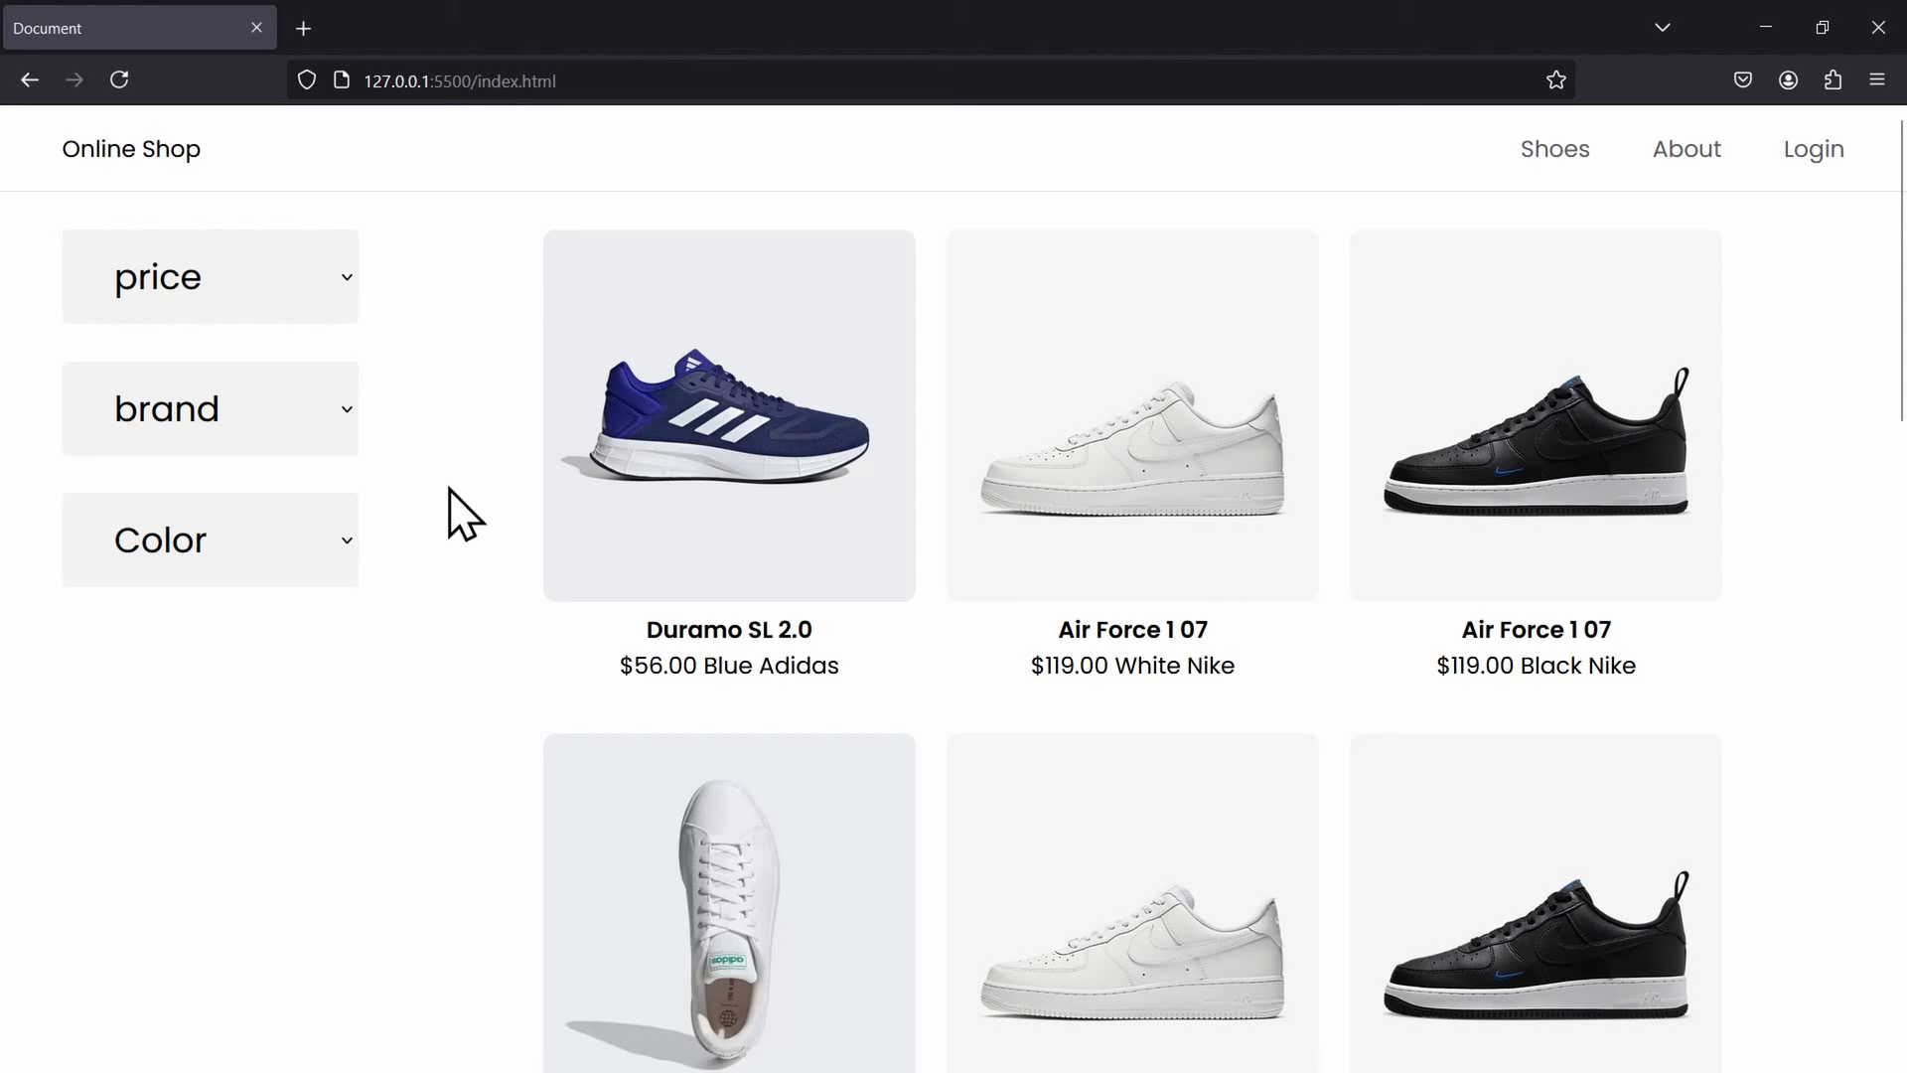
{"action": "mouse_move", "coordinate": [493, 451]}
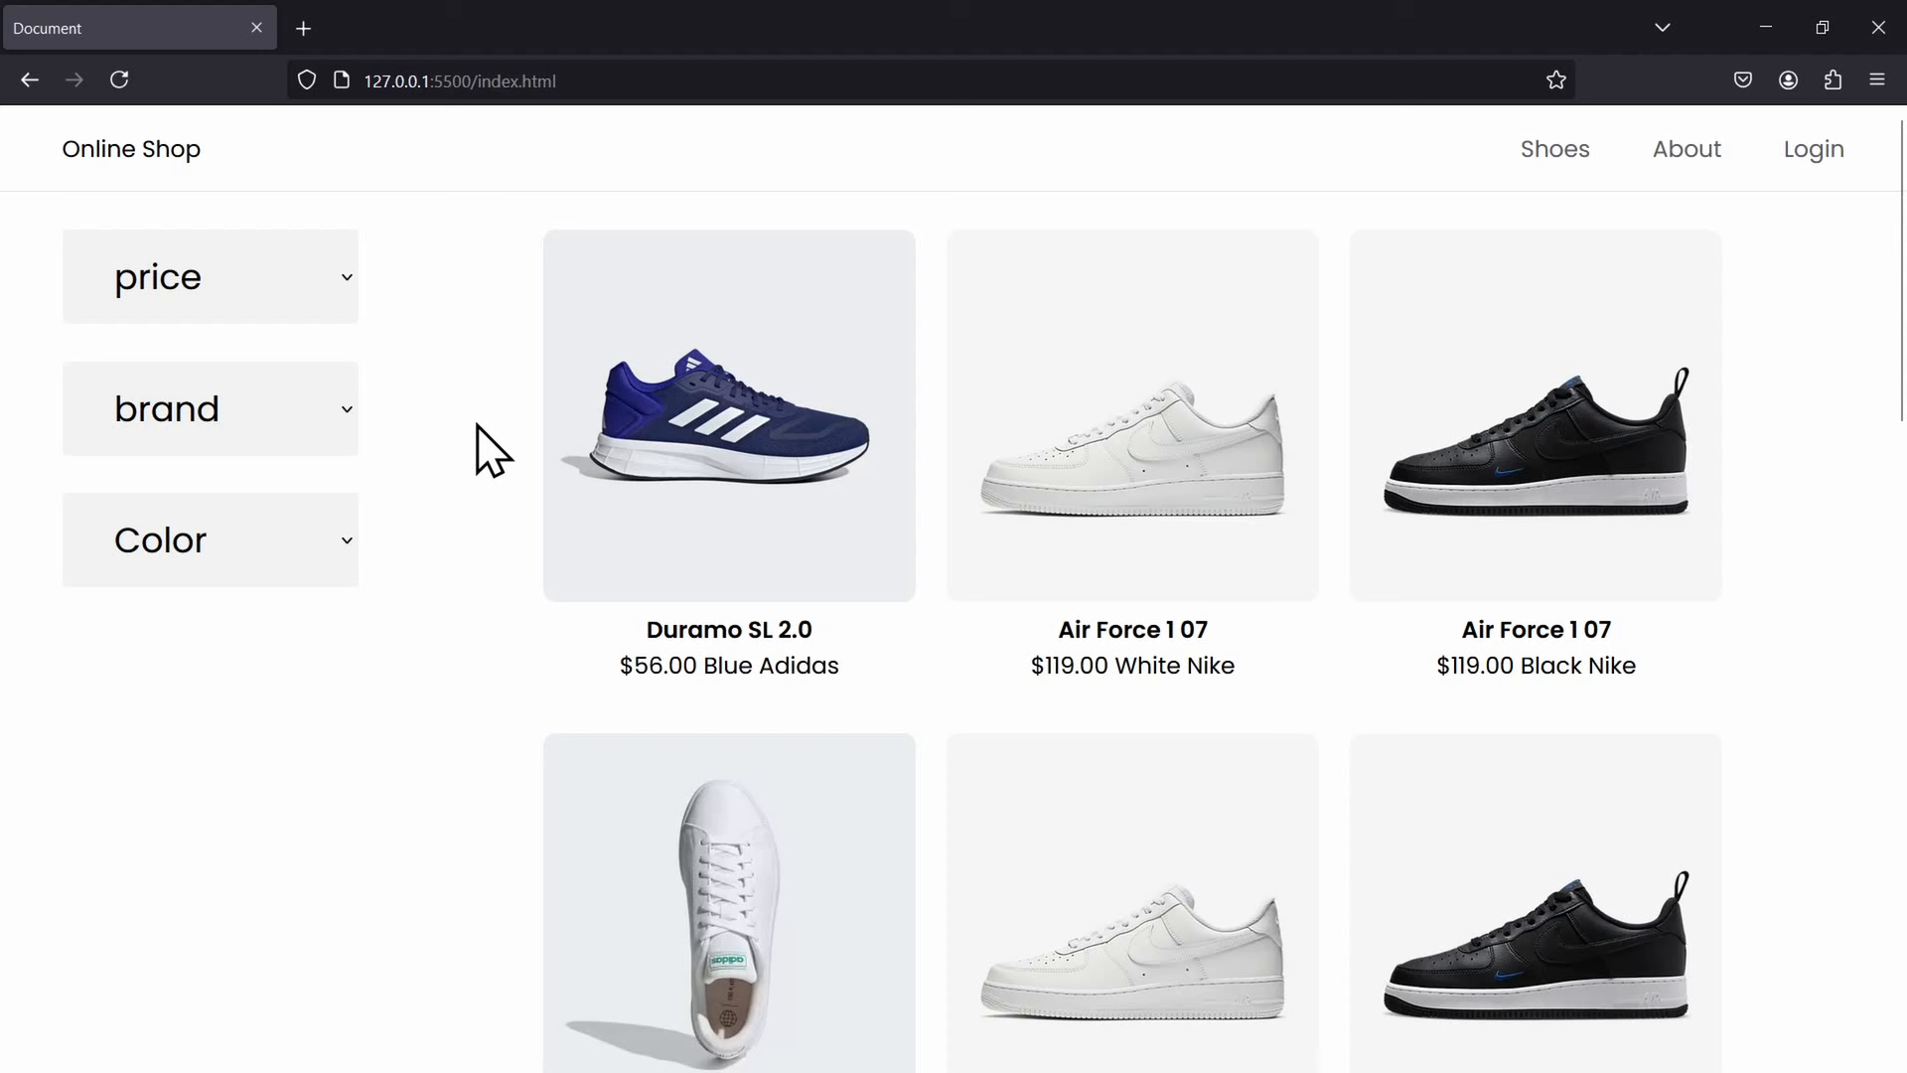
{"action": "mouse_move", "coordinate": [356, 560]}
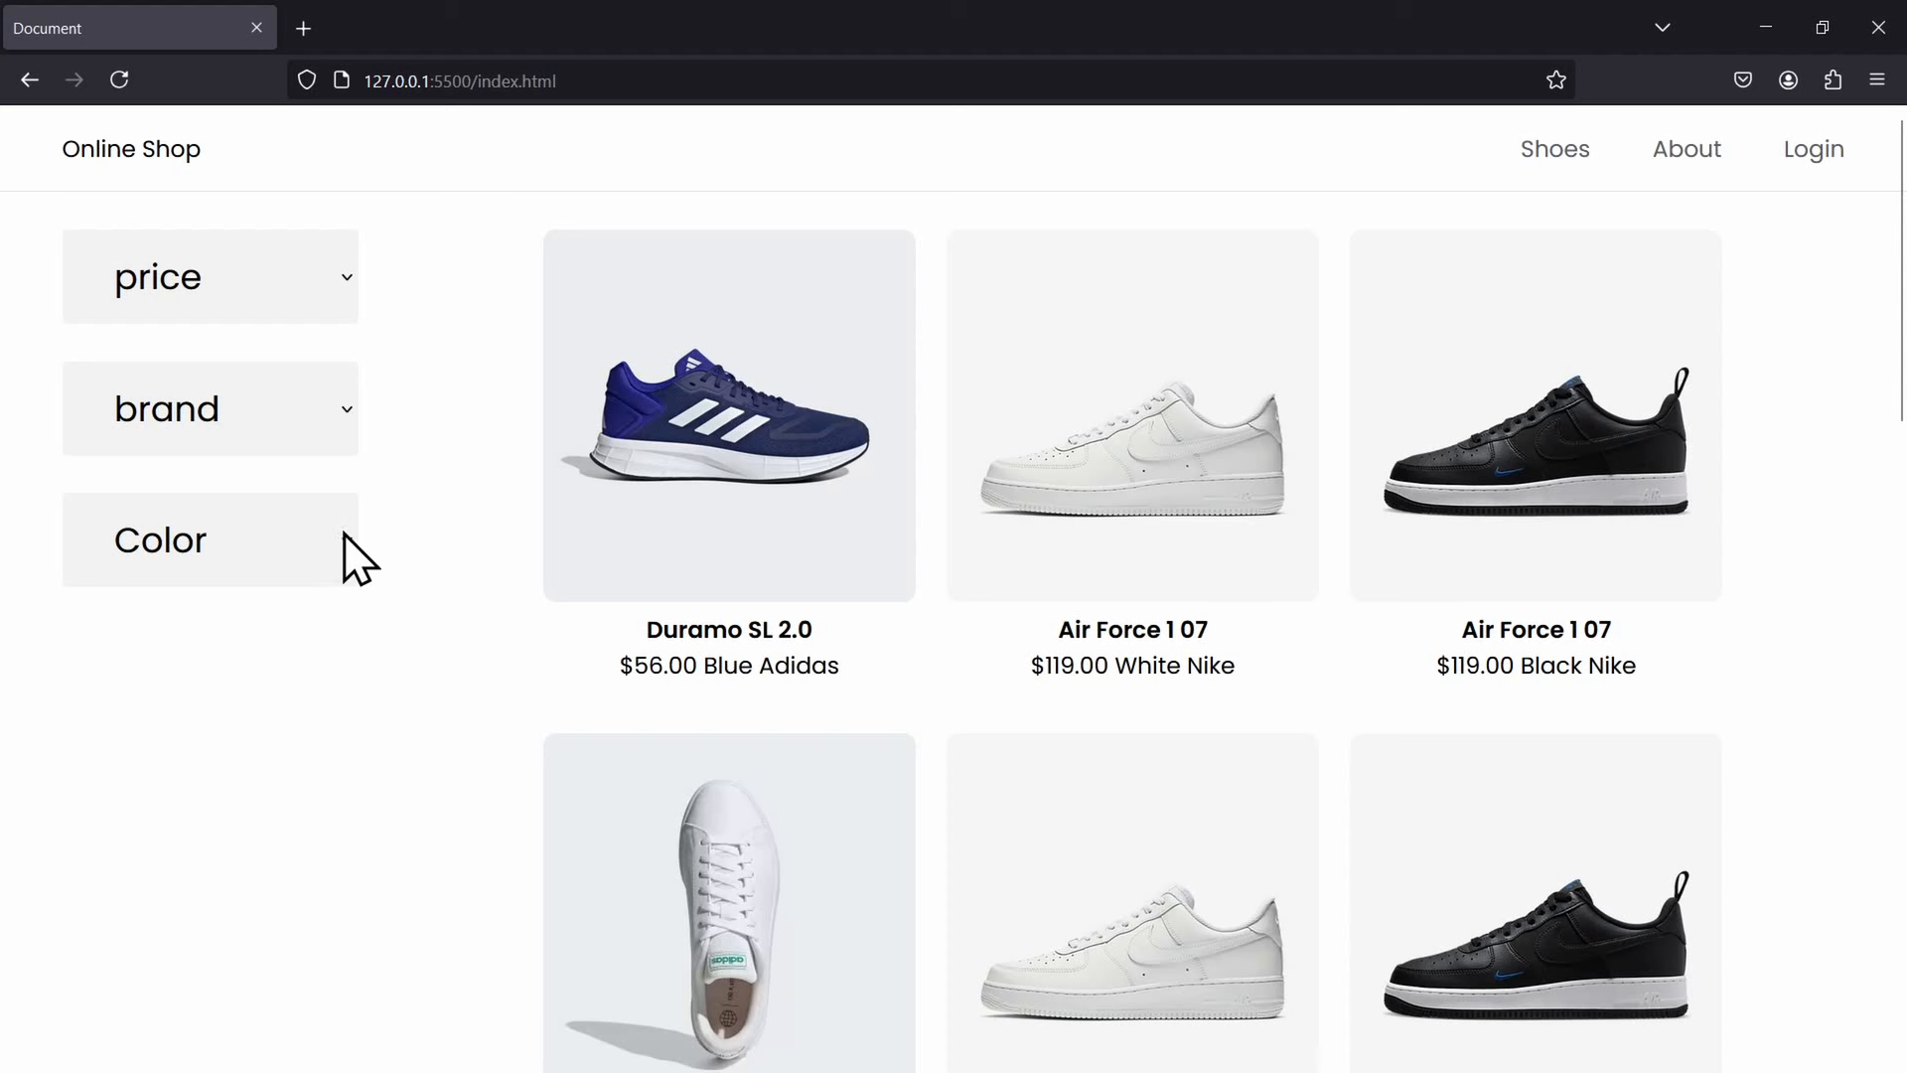
- Filter the shoe shop by colour white, then refine by price and brand
{"action": "left_click", "coordinate": [209, 538]}
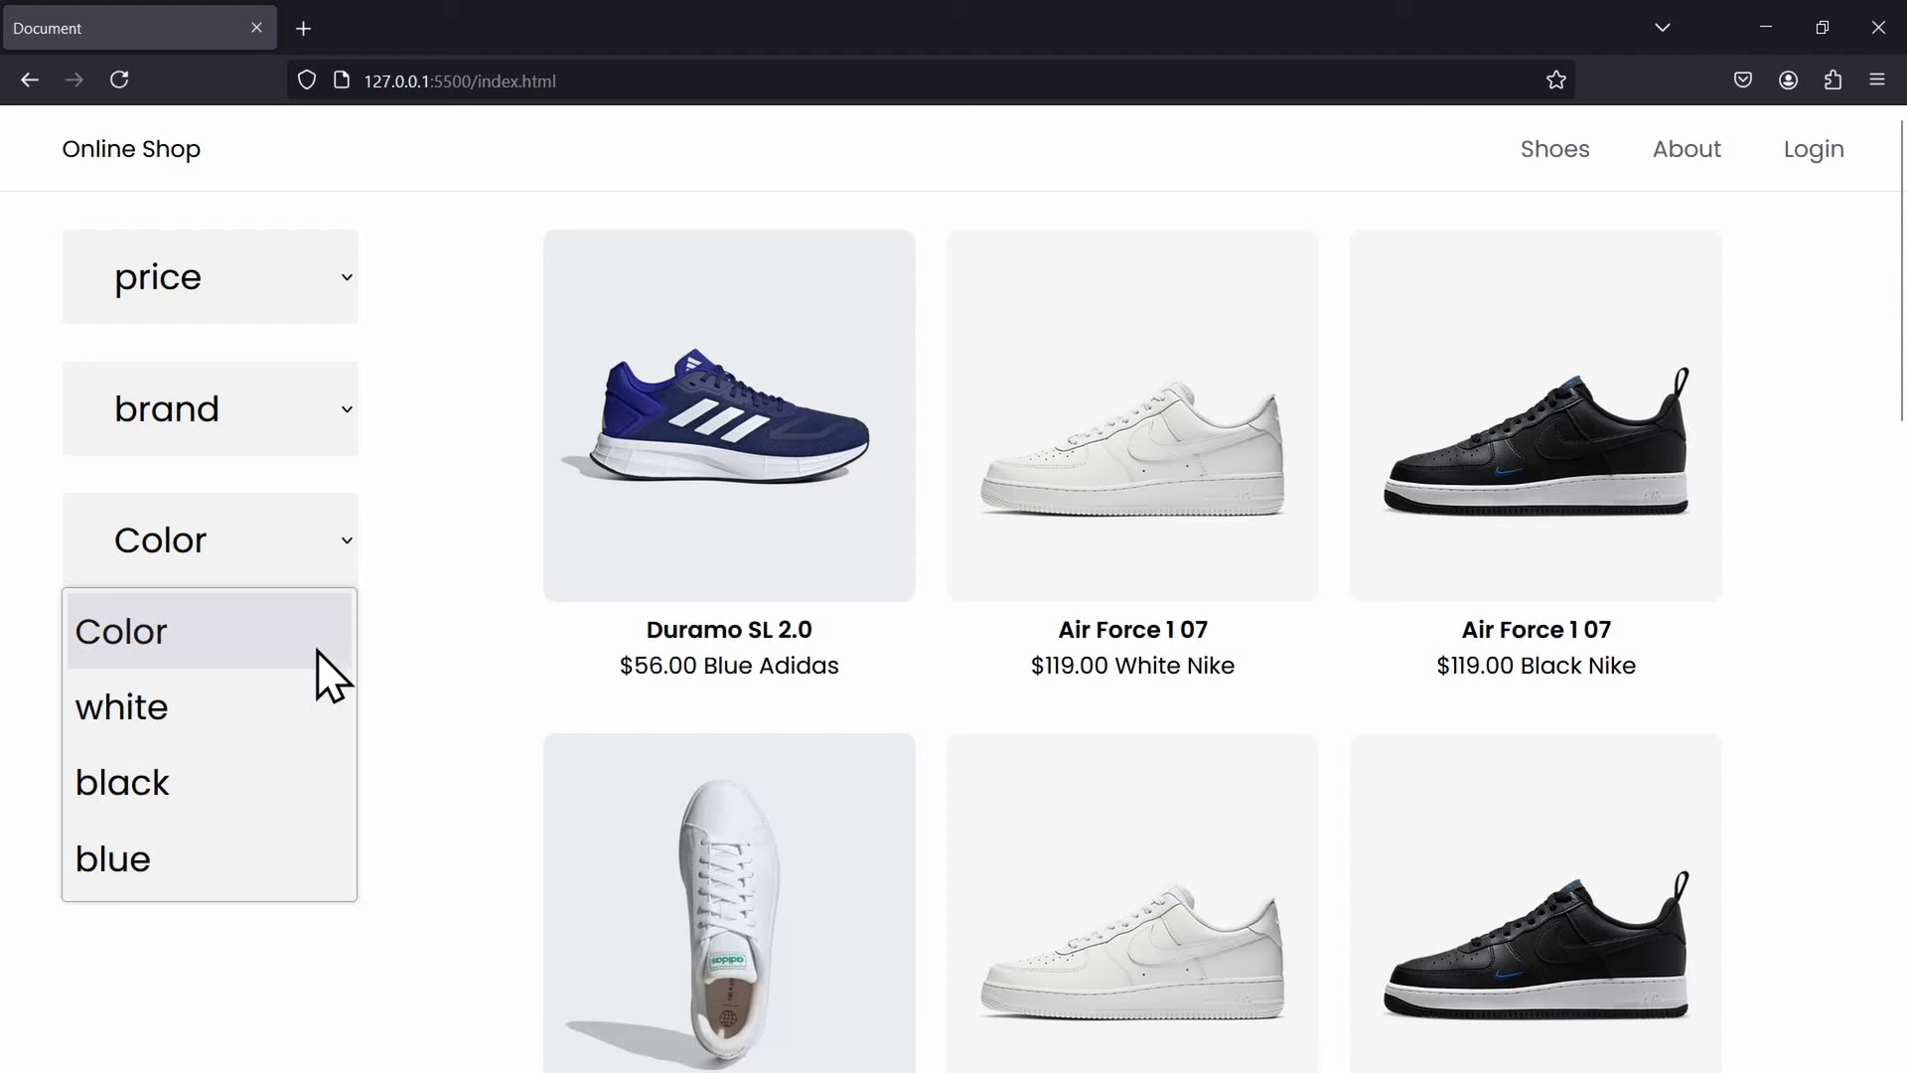
{"action": "left_click", "coordinate": [121, 707]}
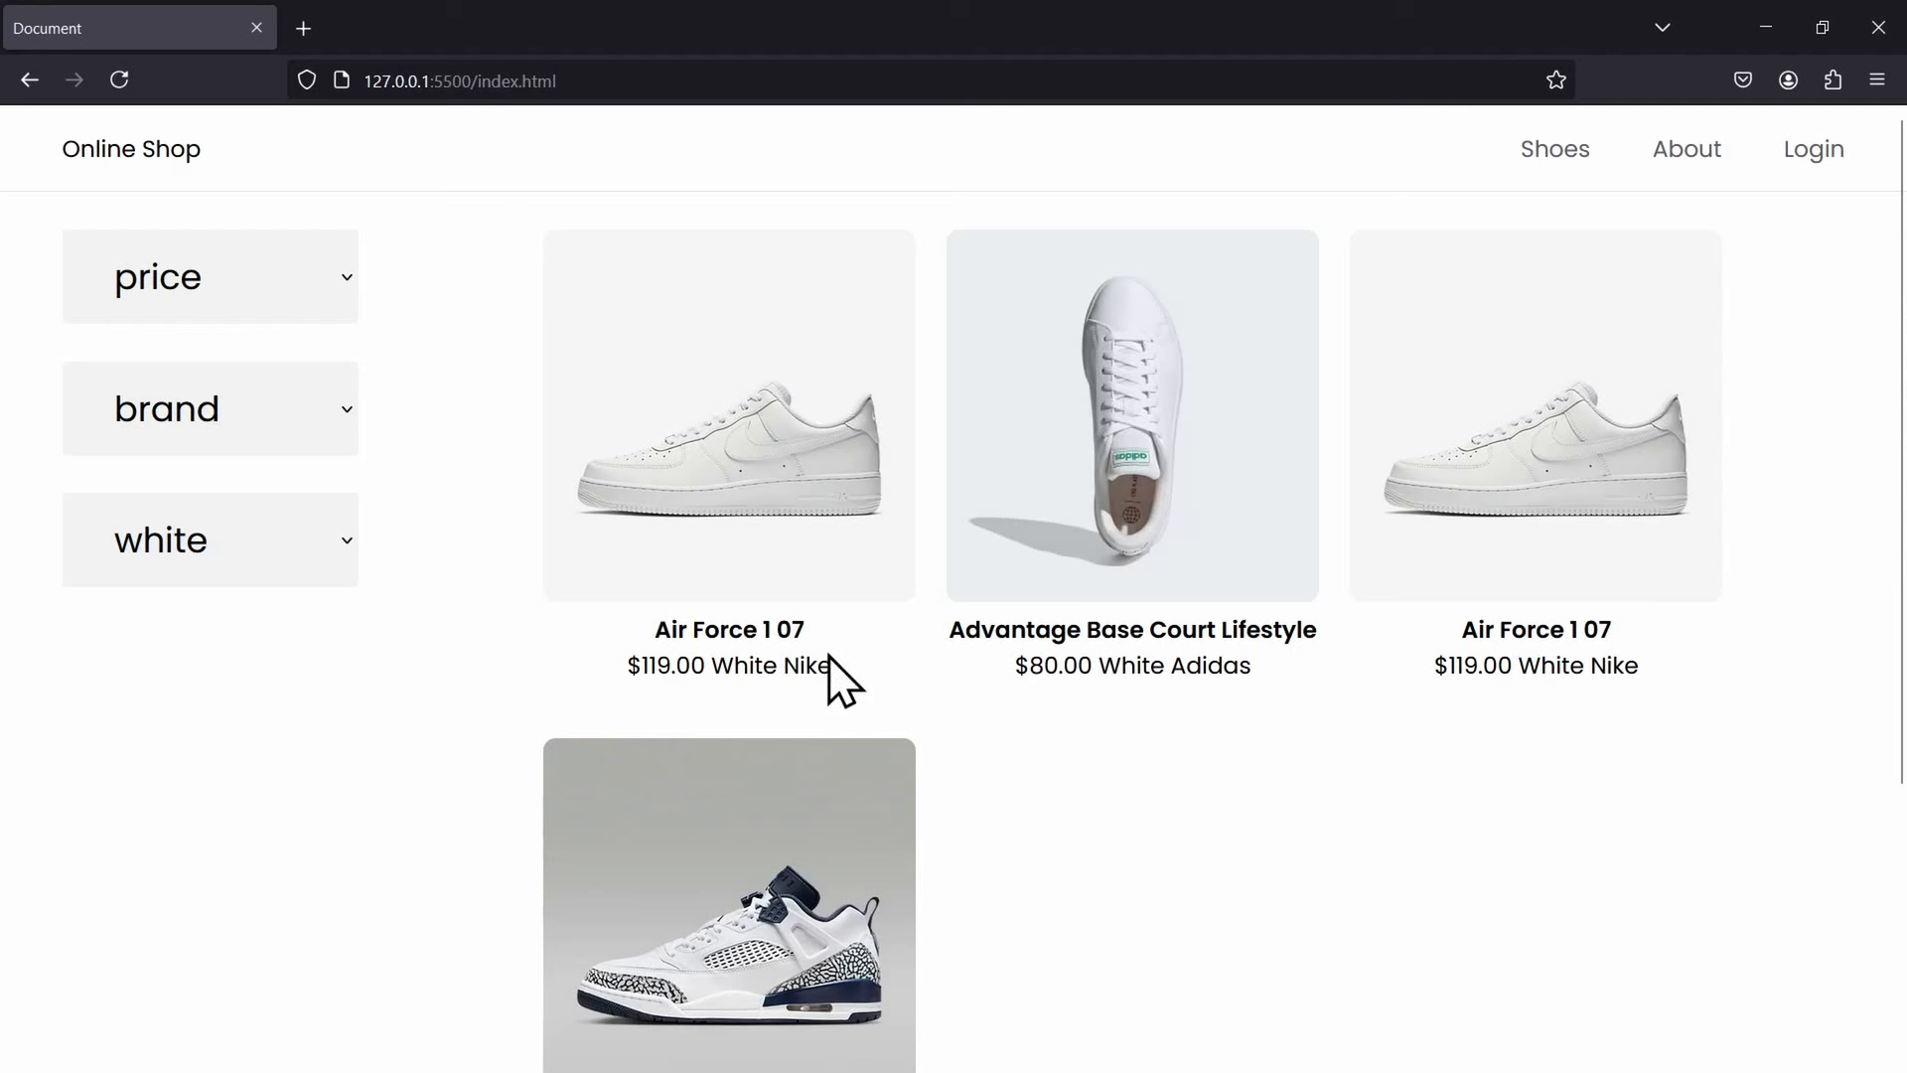
{"action": "left_click", "coordinate": [208, 276]}
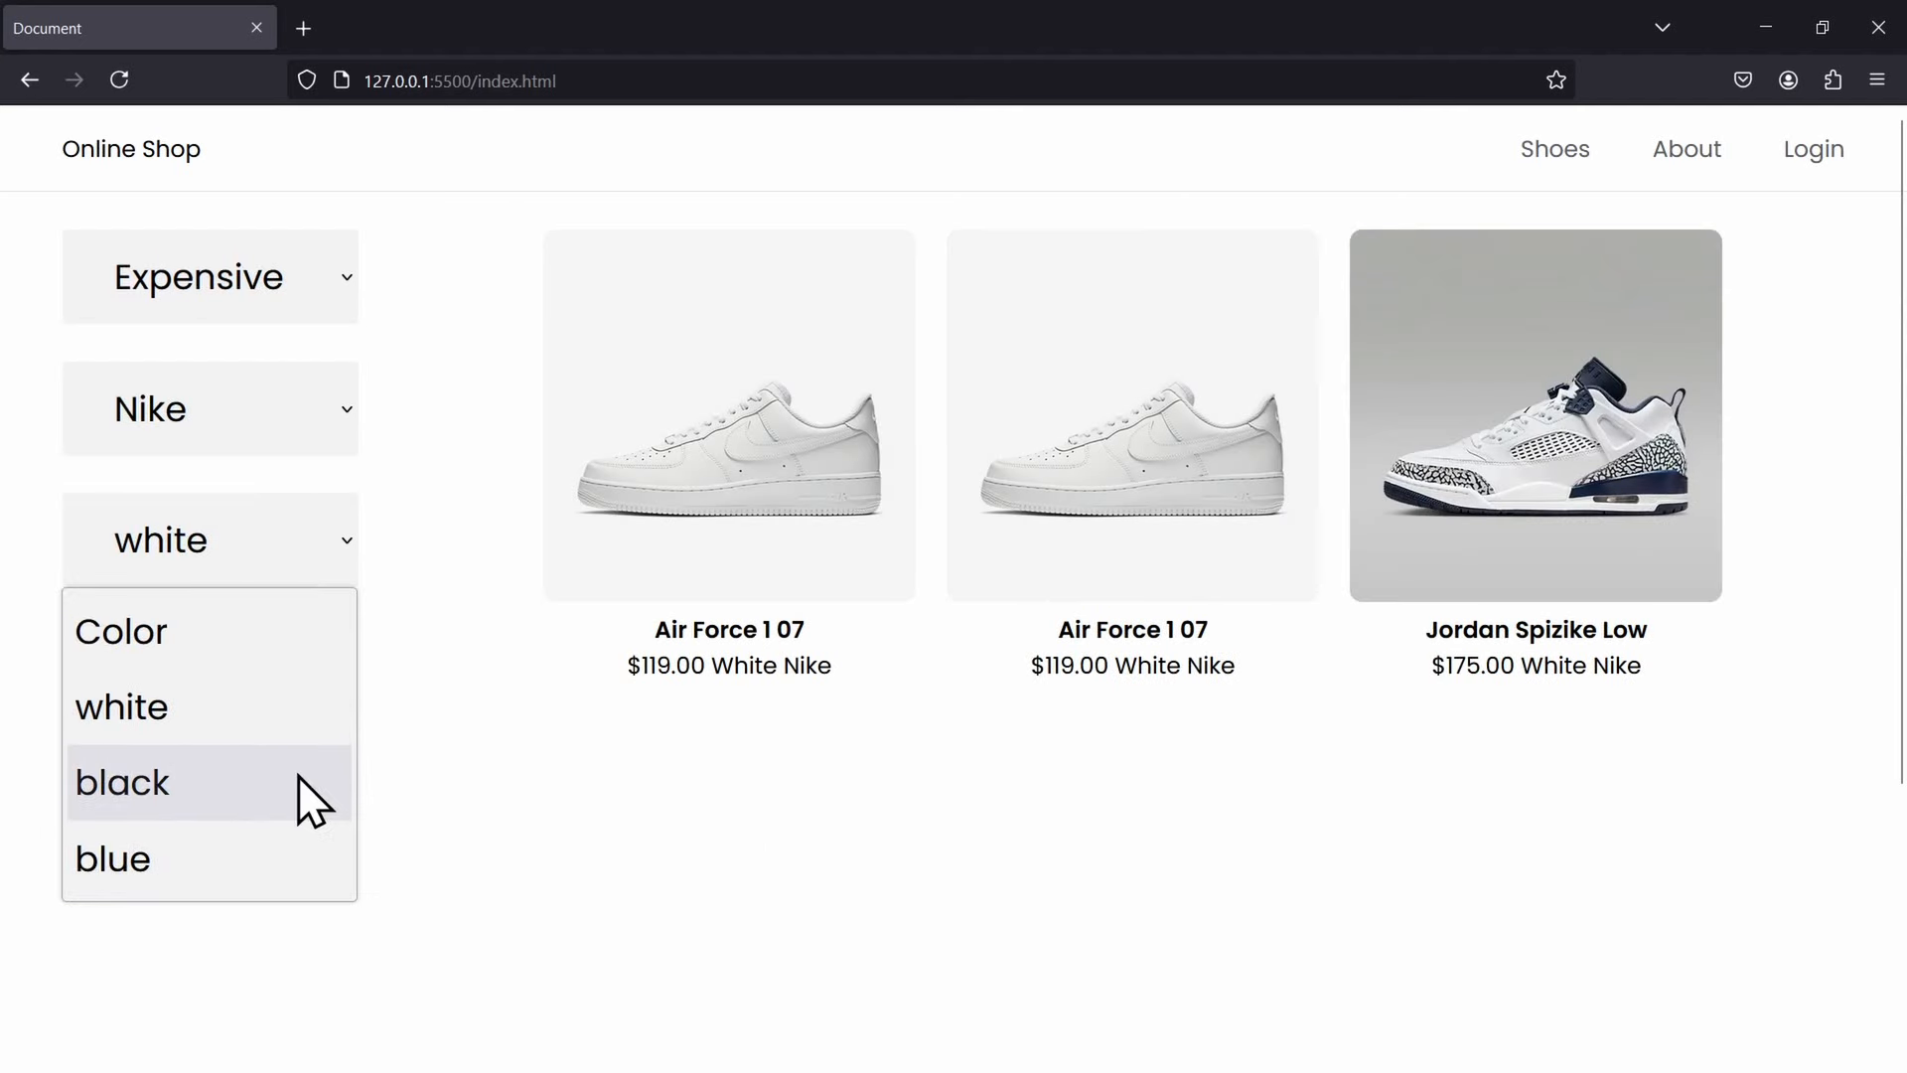
{"action": "left_click", "coordinate": [121, 783]}
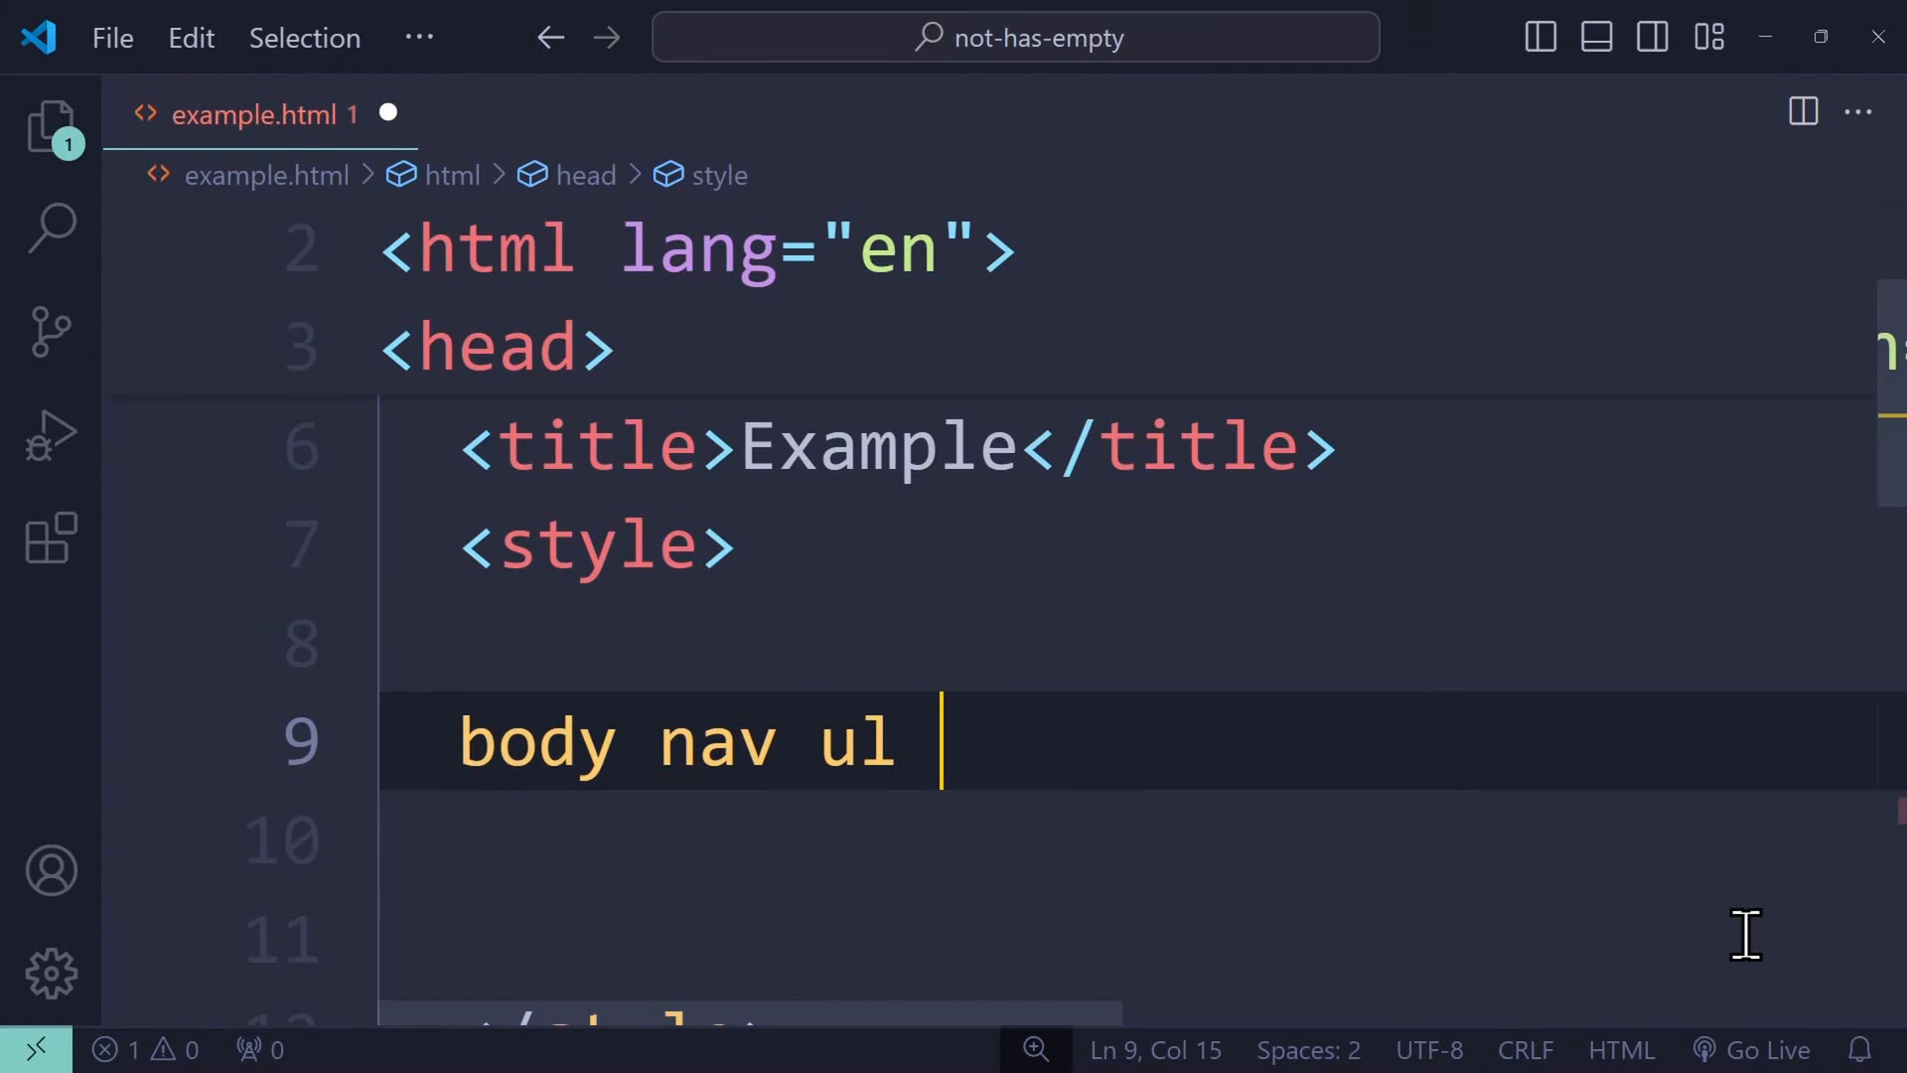
- Complete the selector body nav ul li a + .icon on line 9 of example.html
{"action": "type", "text": "li a"}
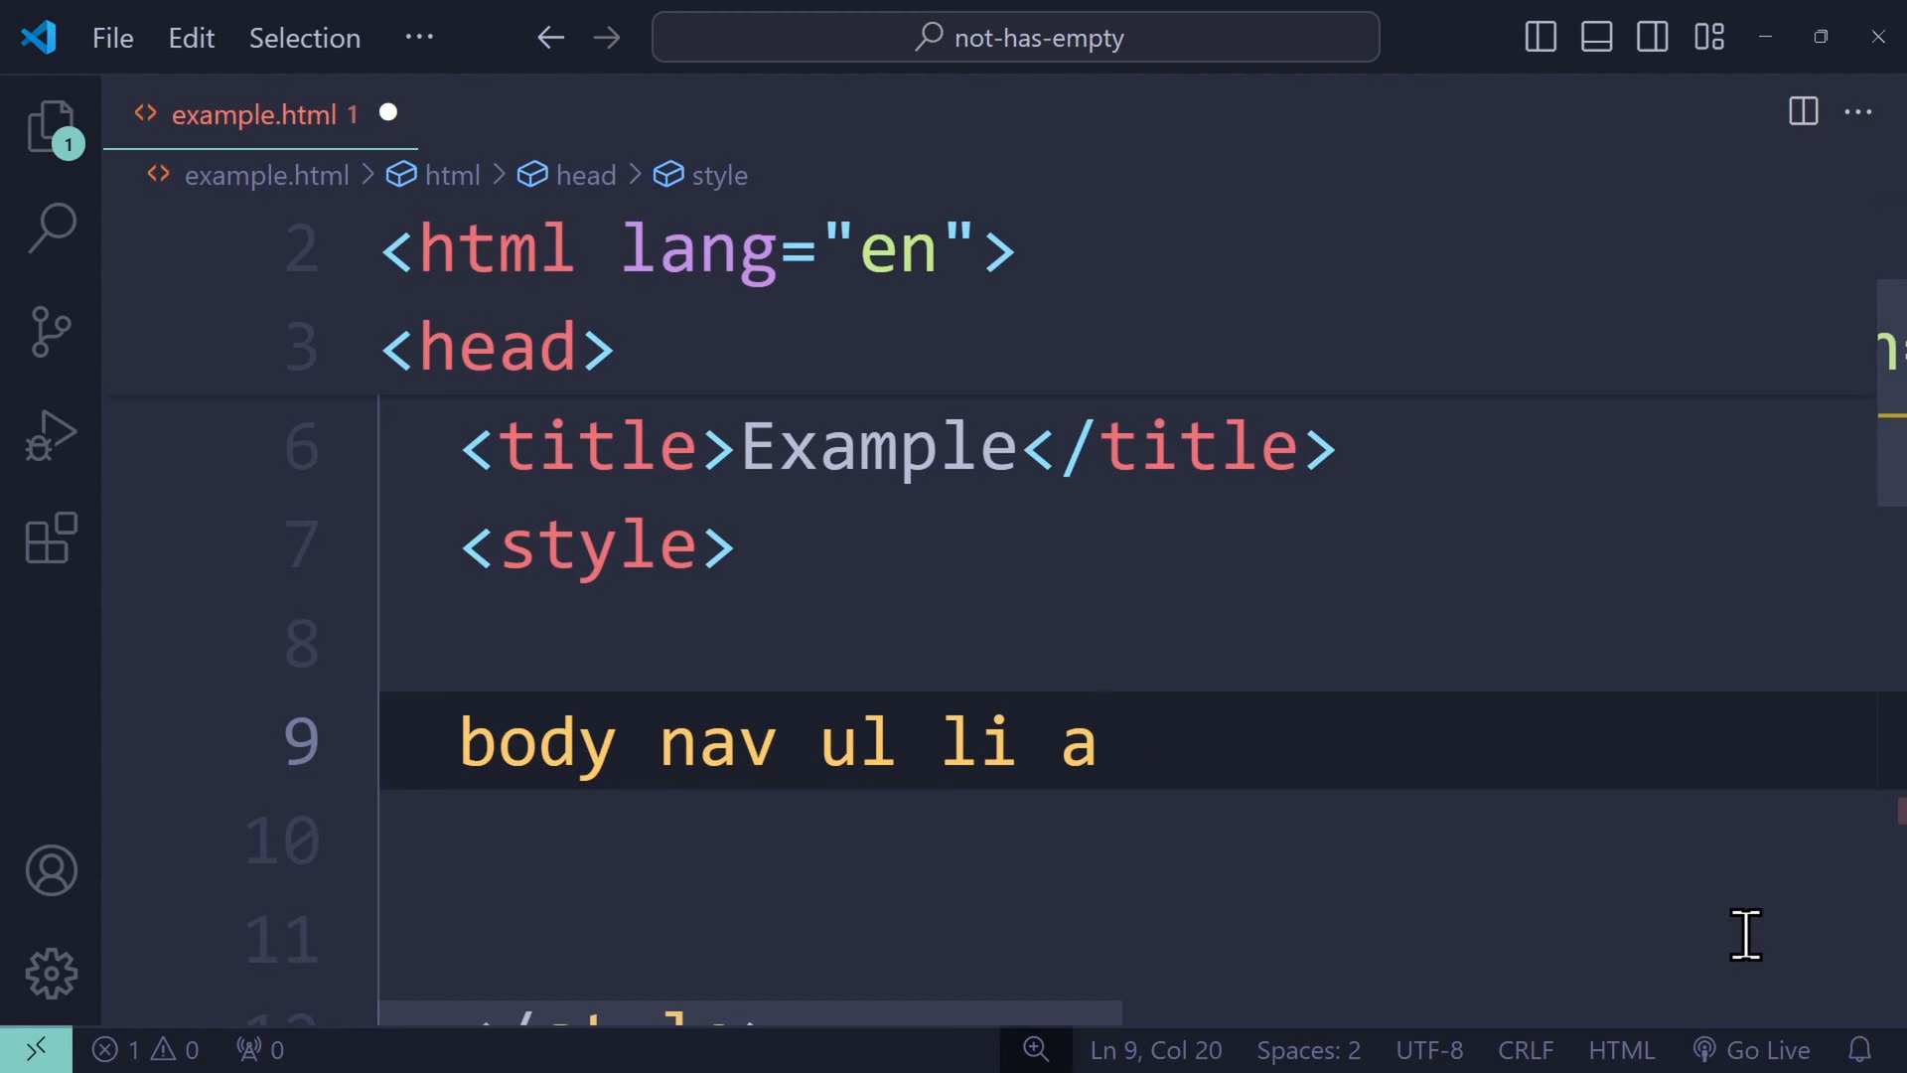
{"action": "type", "text": "+ .ic"}
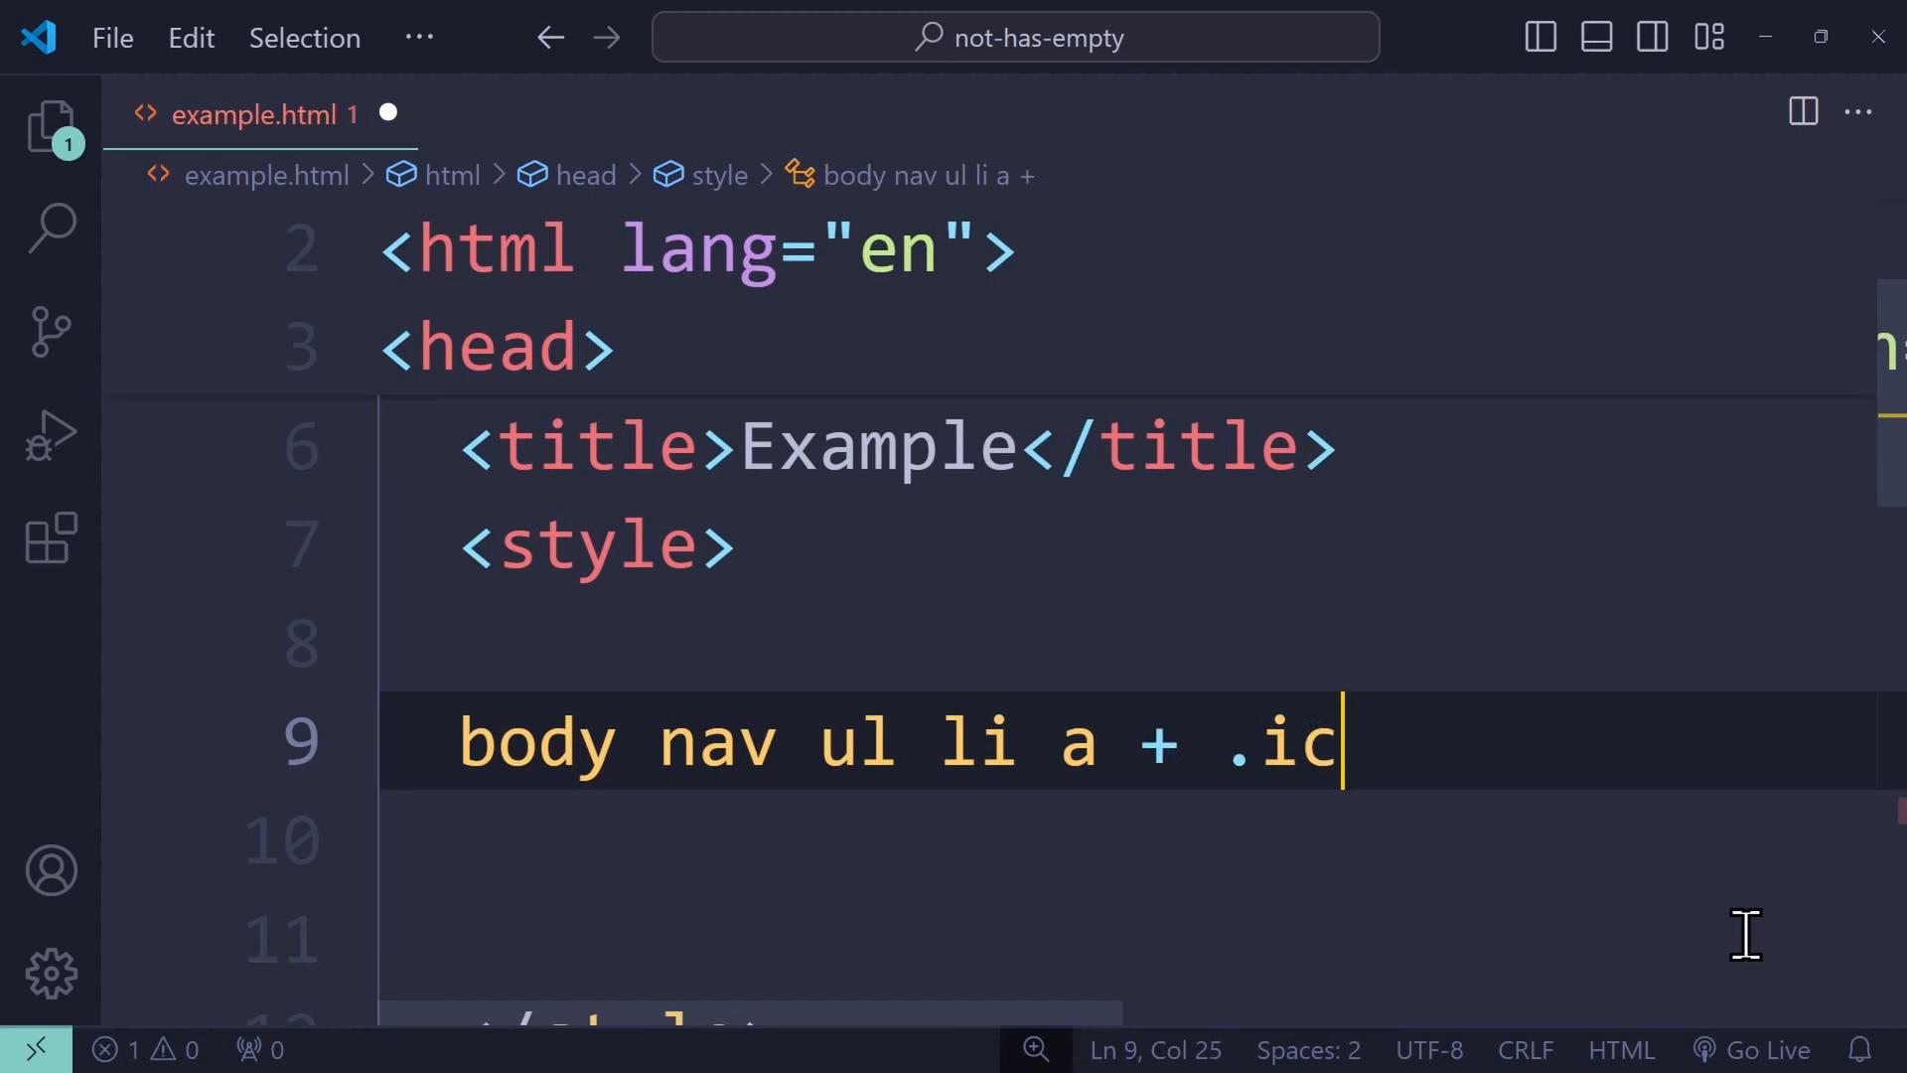
{"action": "type", "text": "on"}
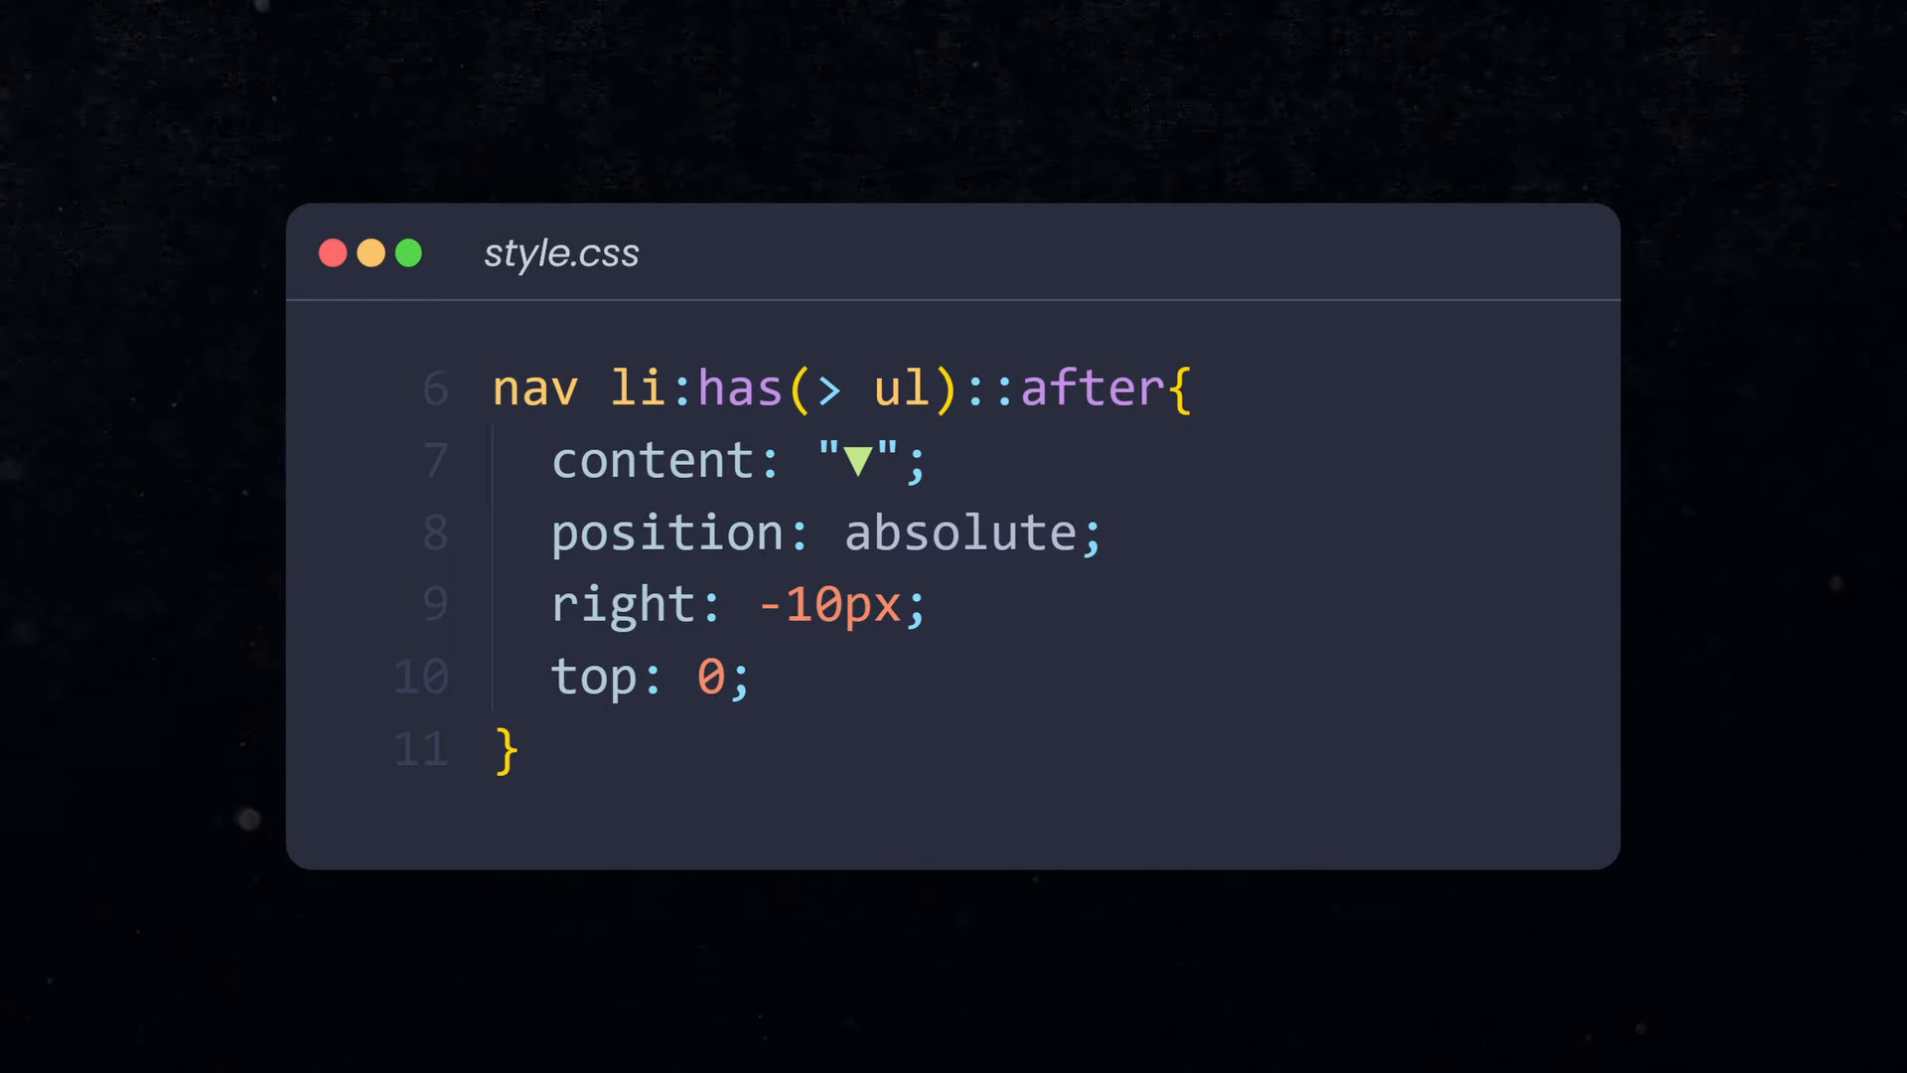
- Select part of the nav li:has(> ul)::after rule text in style.css
{"action": "left_click_drag", "start_coordinate": [608, 388], "coordinate": [962, 388]}
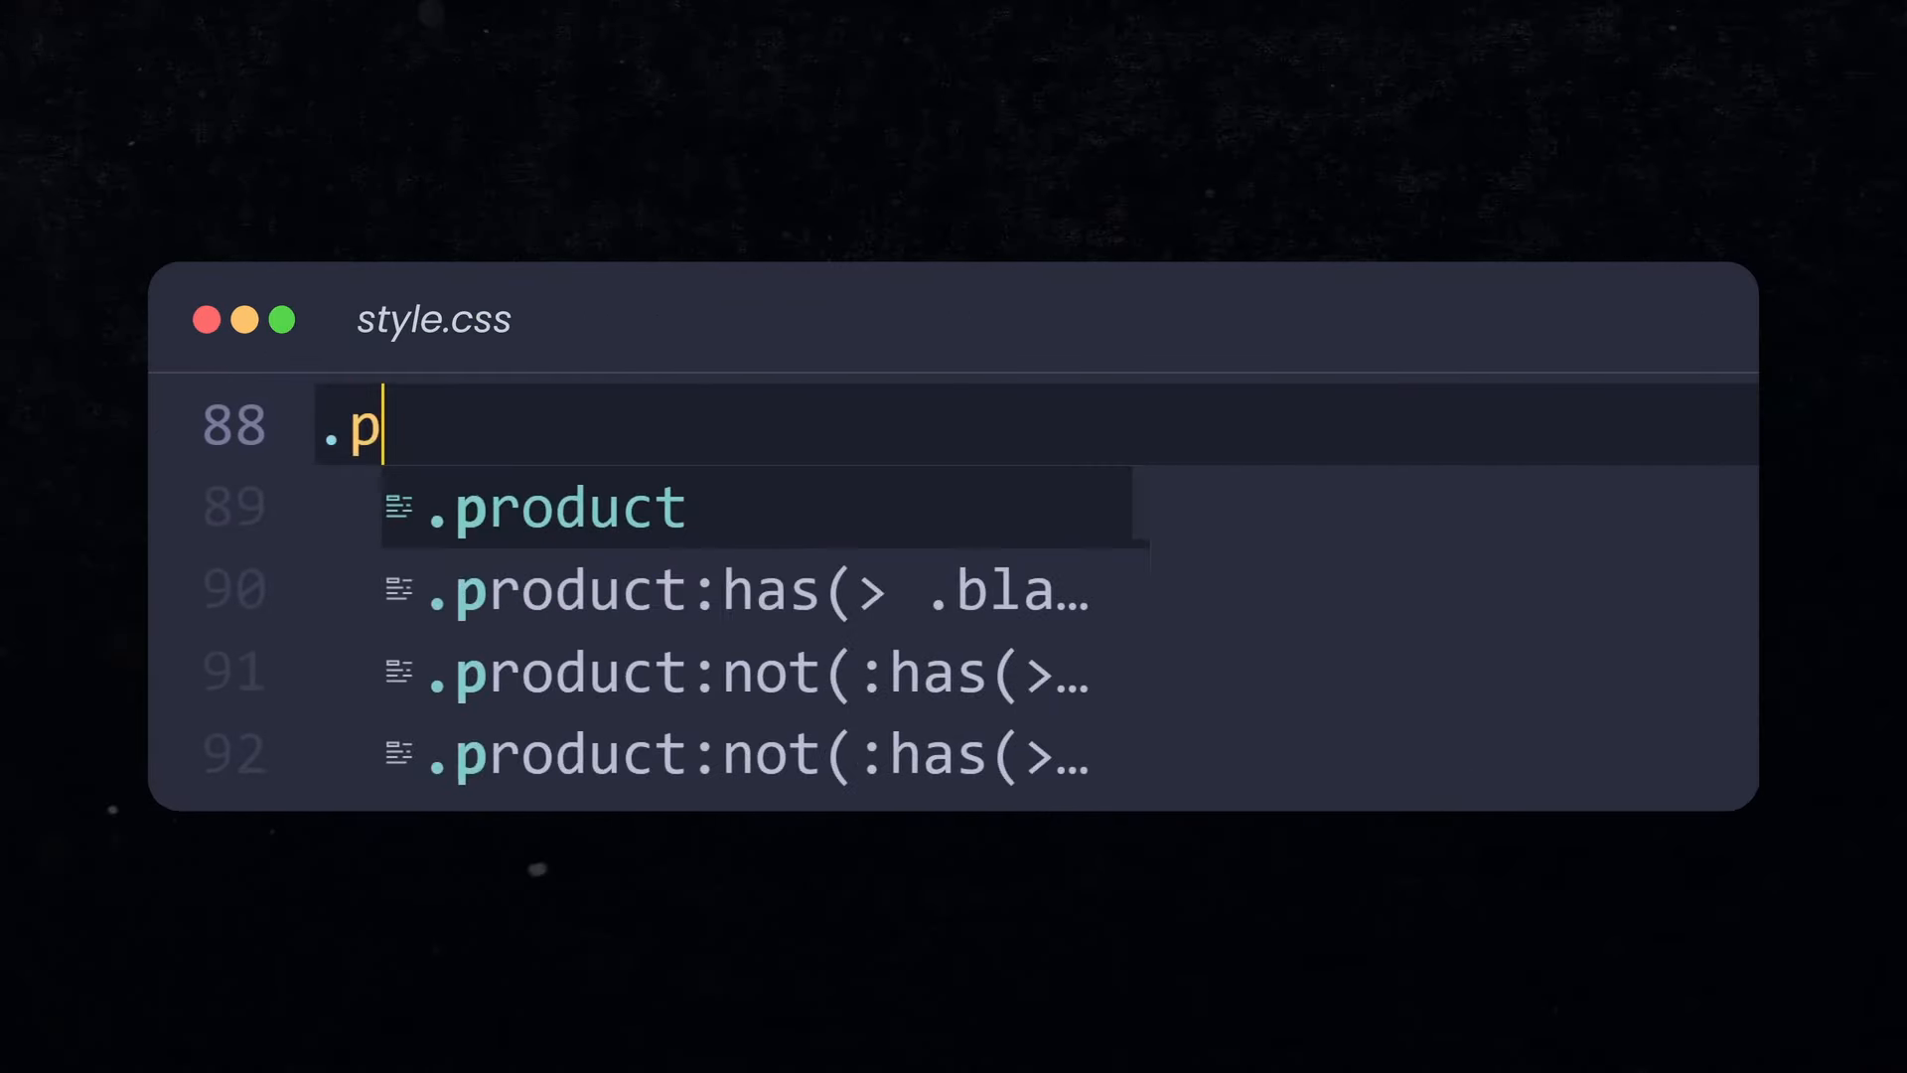
- Write .product:has( on line 88 and place the cursor inside the parentheses
{"action": "type", "text": "roduct:has("}
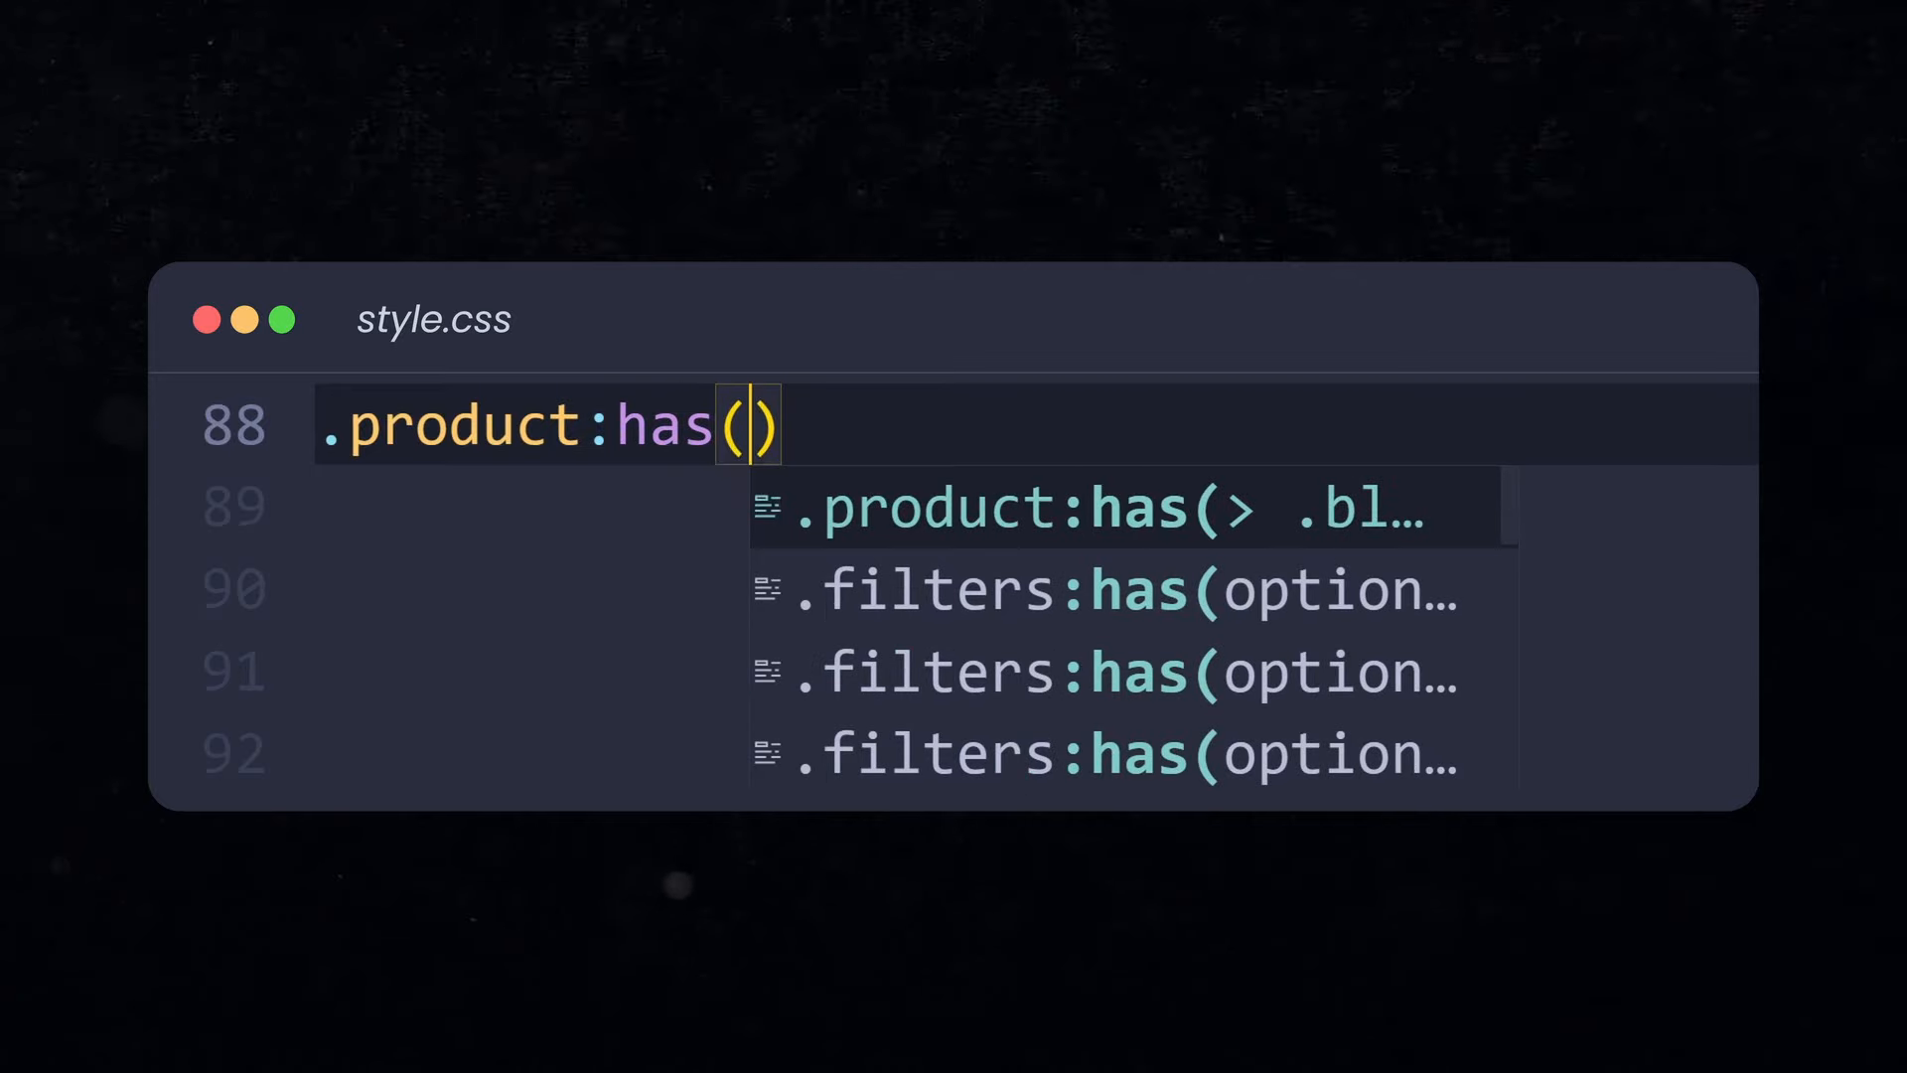
{"action": "left_click", "coordinate": [1095, 507]}
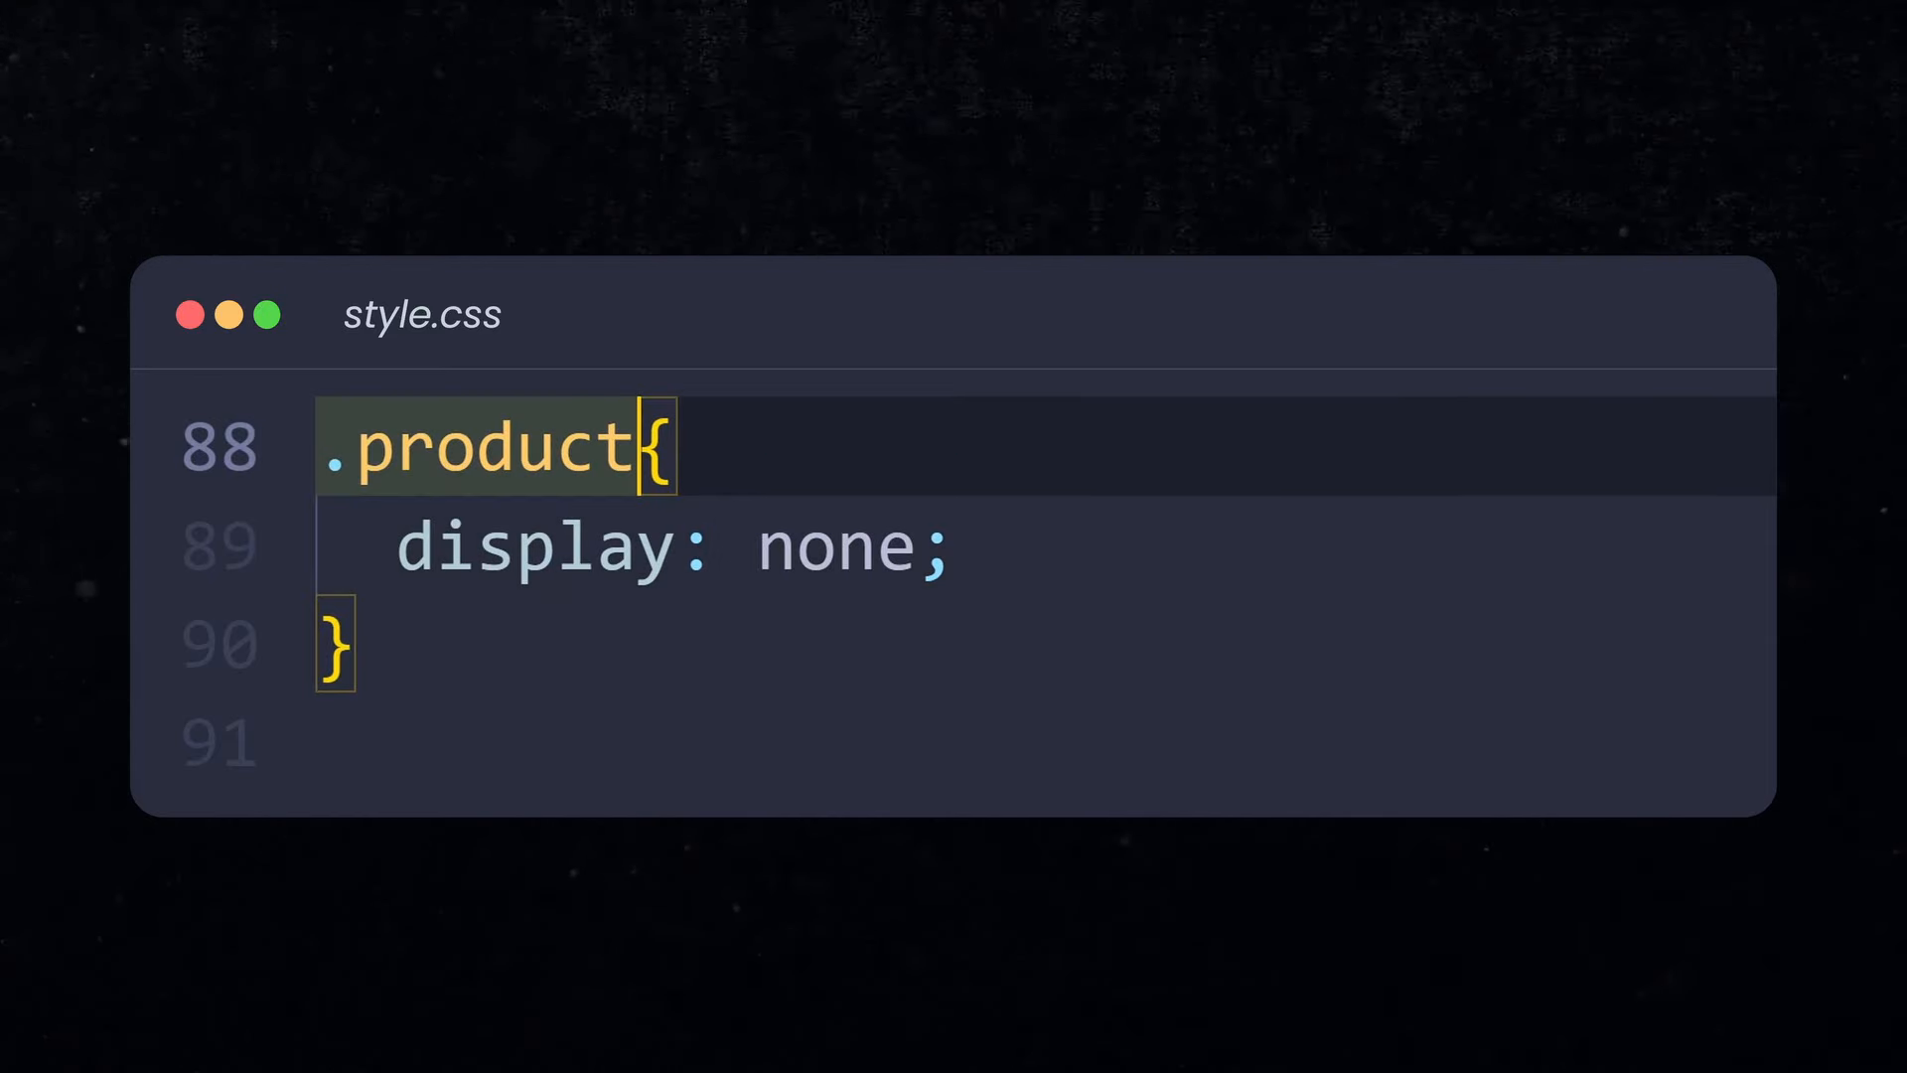
- Write .product:not(:has(> .black)), replace black with white, then start typing .b
{"action": "type", "text": ":not(:has()"}
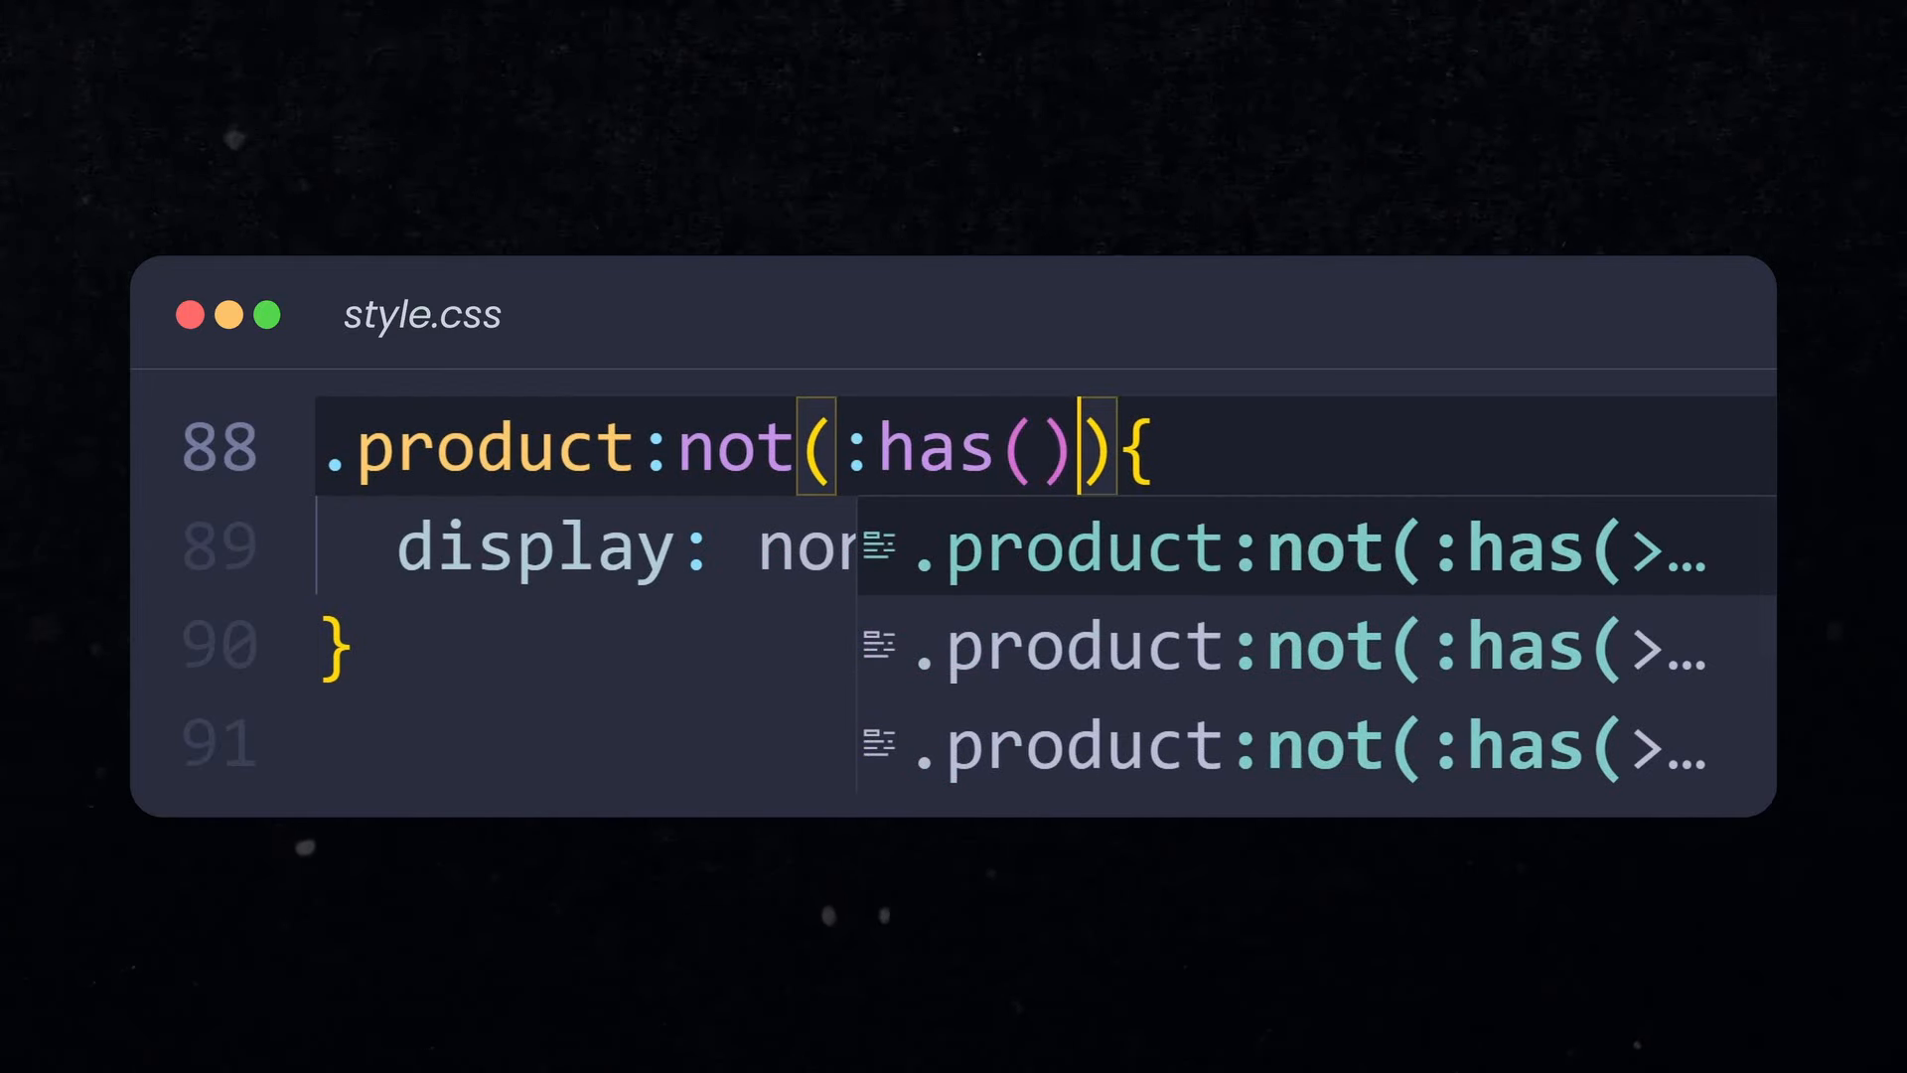
{"action": "type", "text": "> .black"}
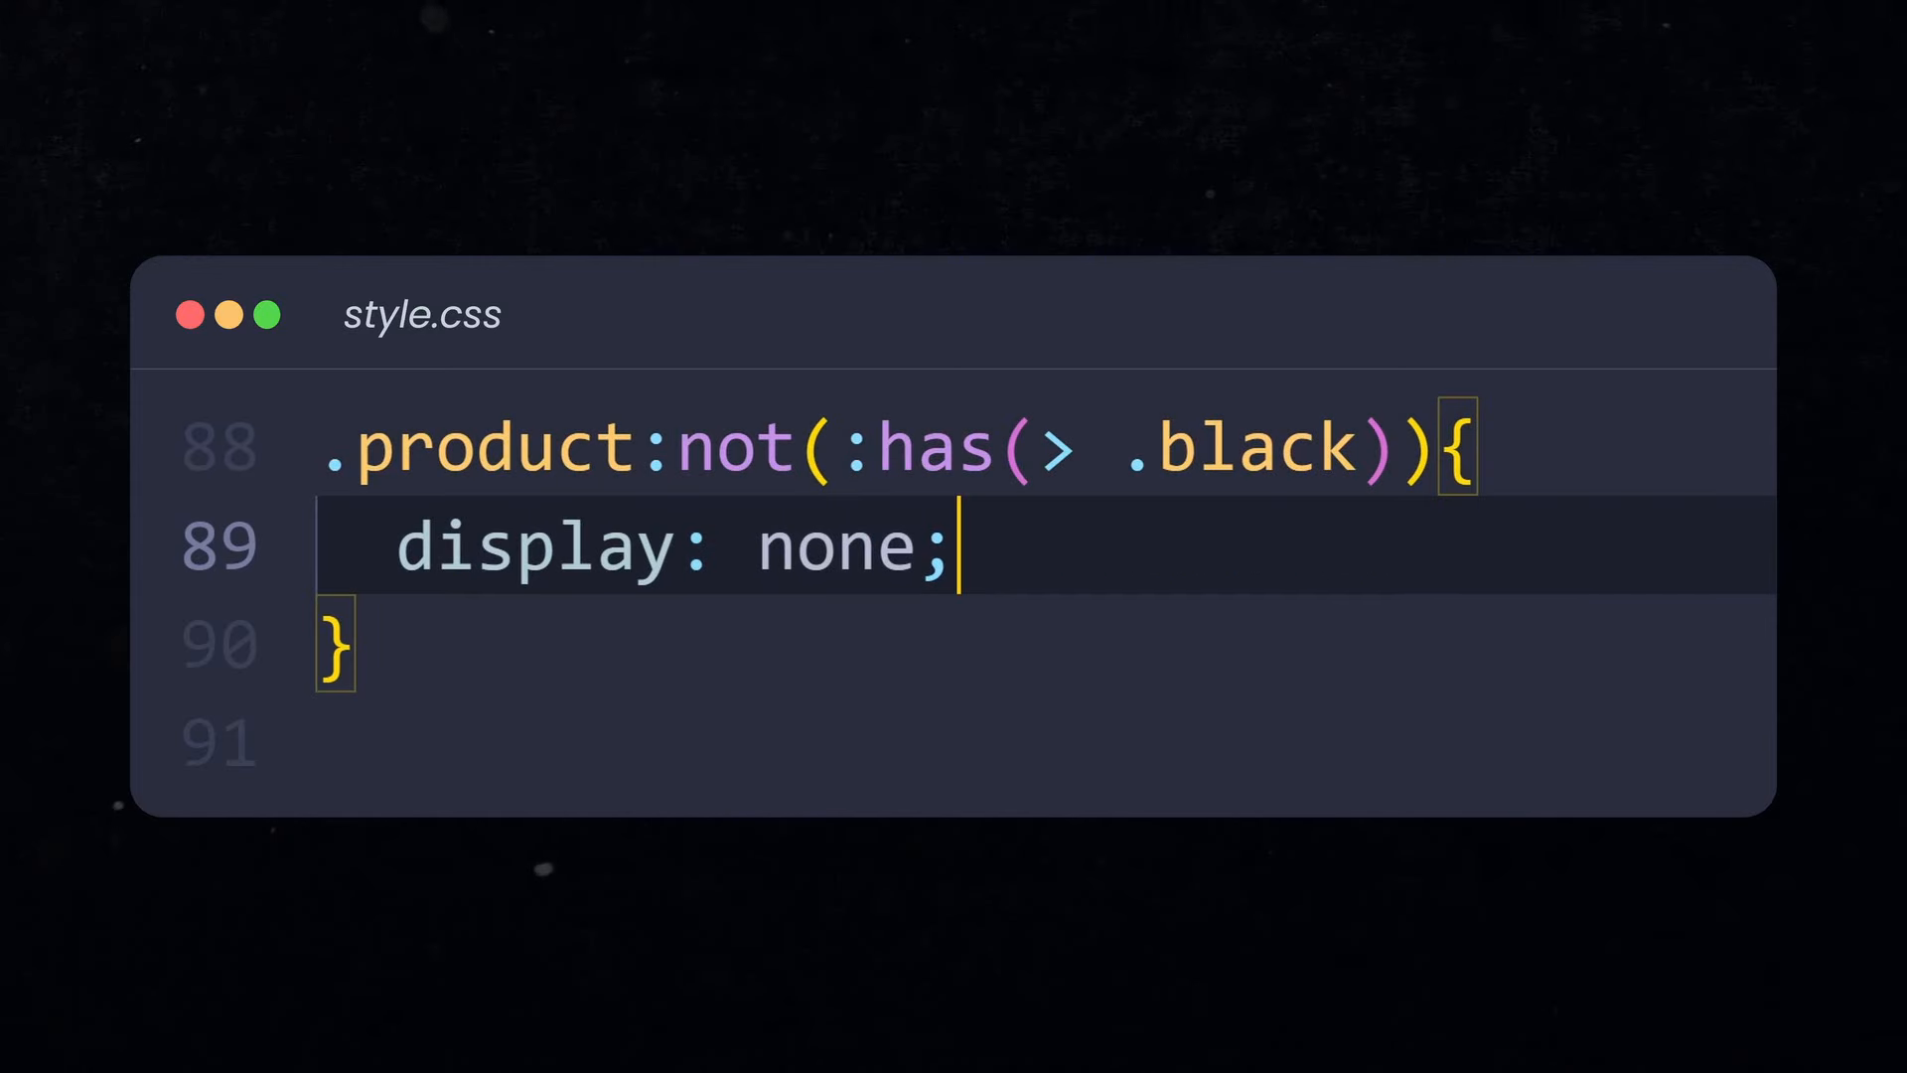
{"action": "double_click", "coordinate": [727, 447]}
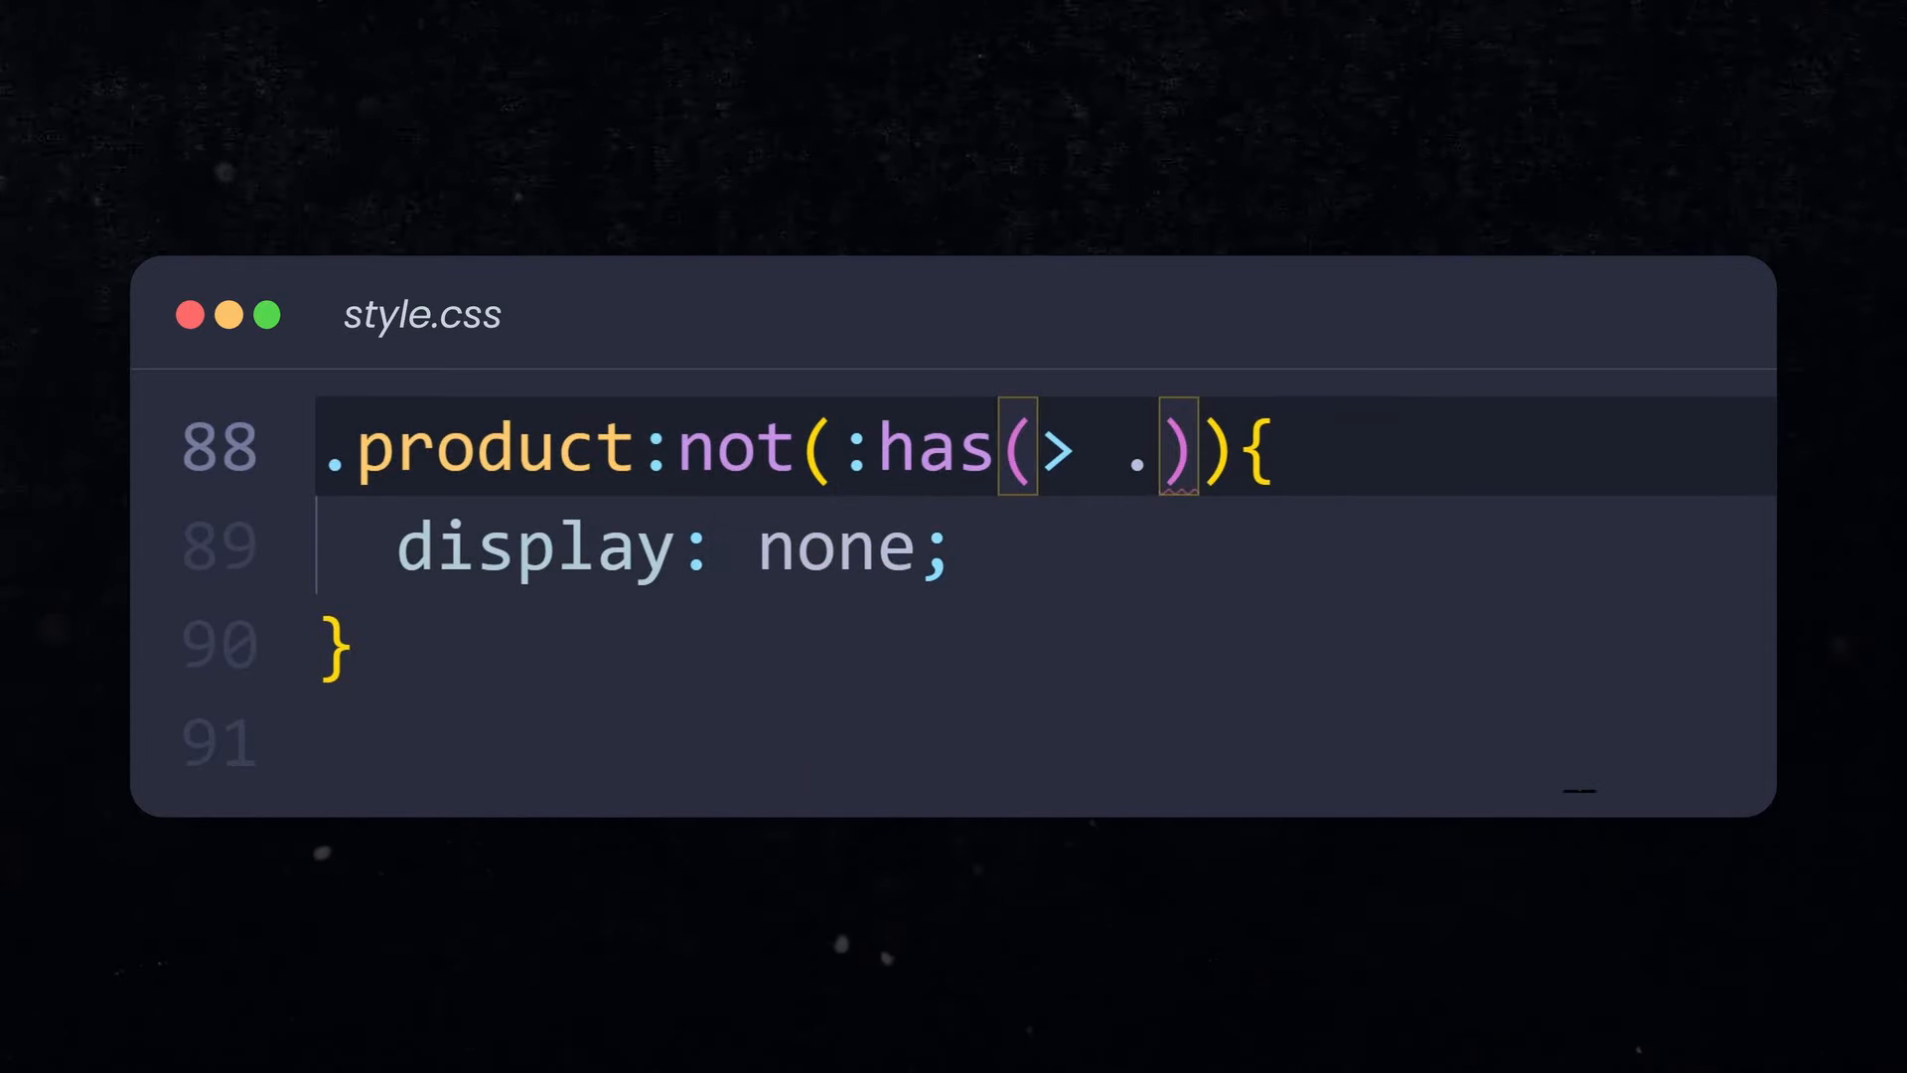
{"action": "type", "text": "white"}
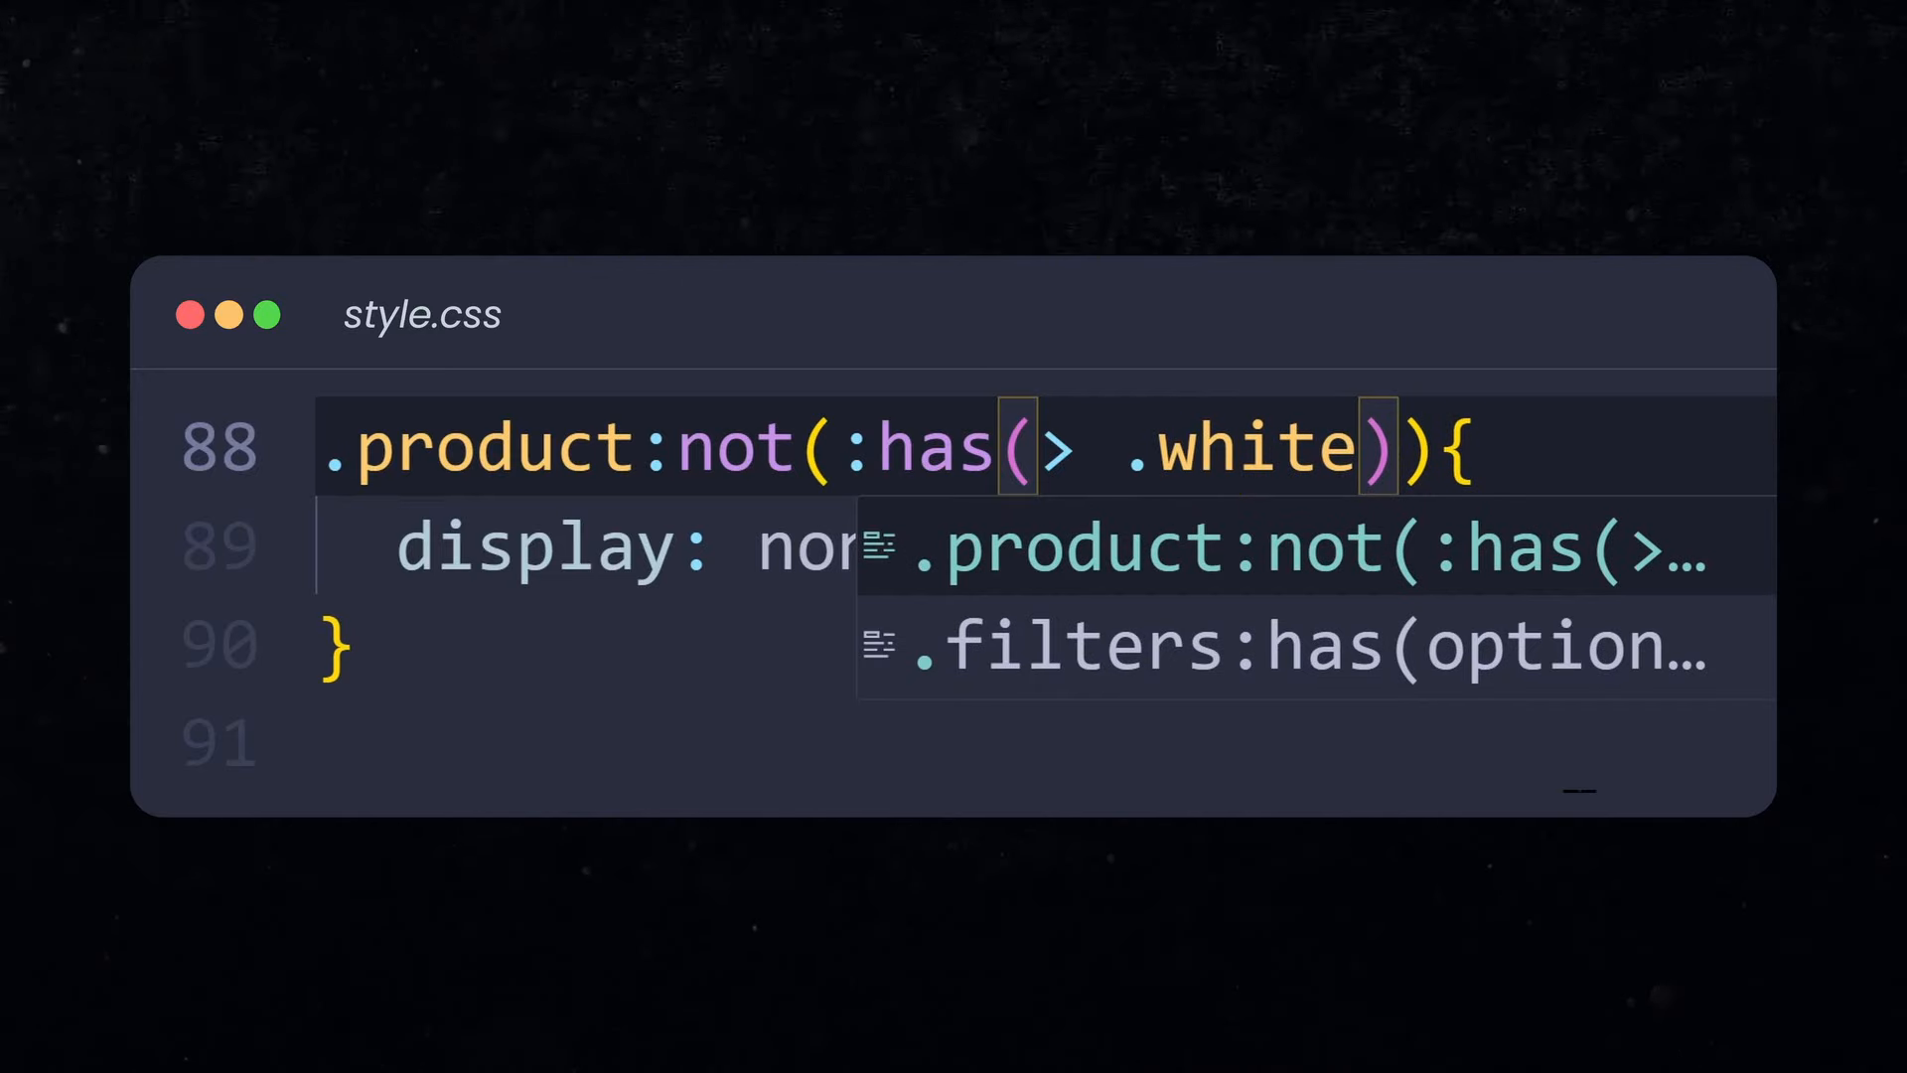
{"action": "type", "text": ".b"}
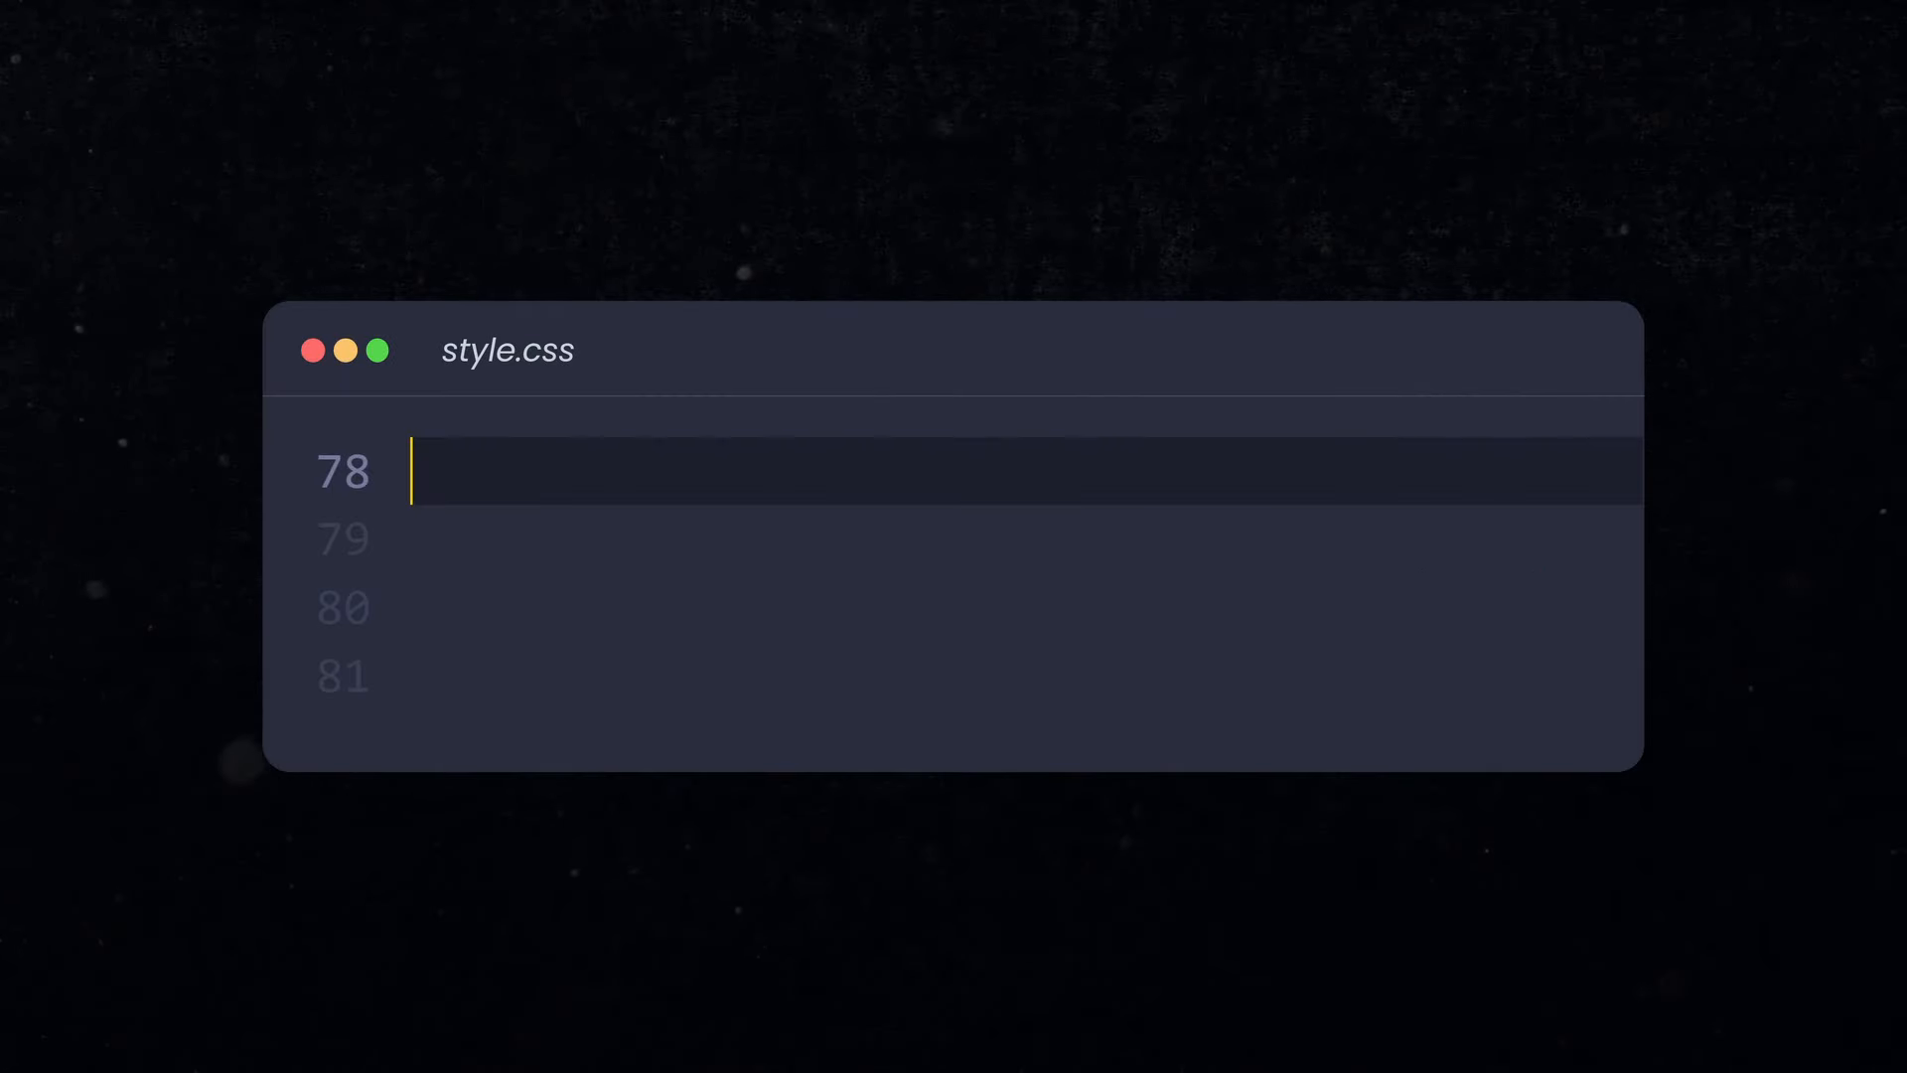
- Write option[value="black"]:checked on line 78 of style.css
{"action": "type", "text": "option[value=\"black\"]"}
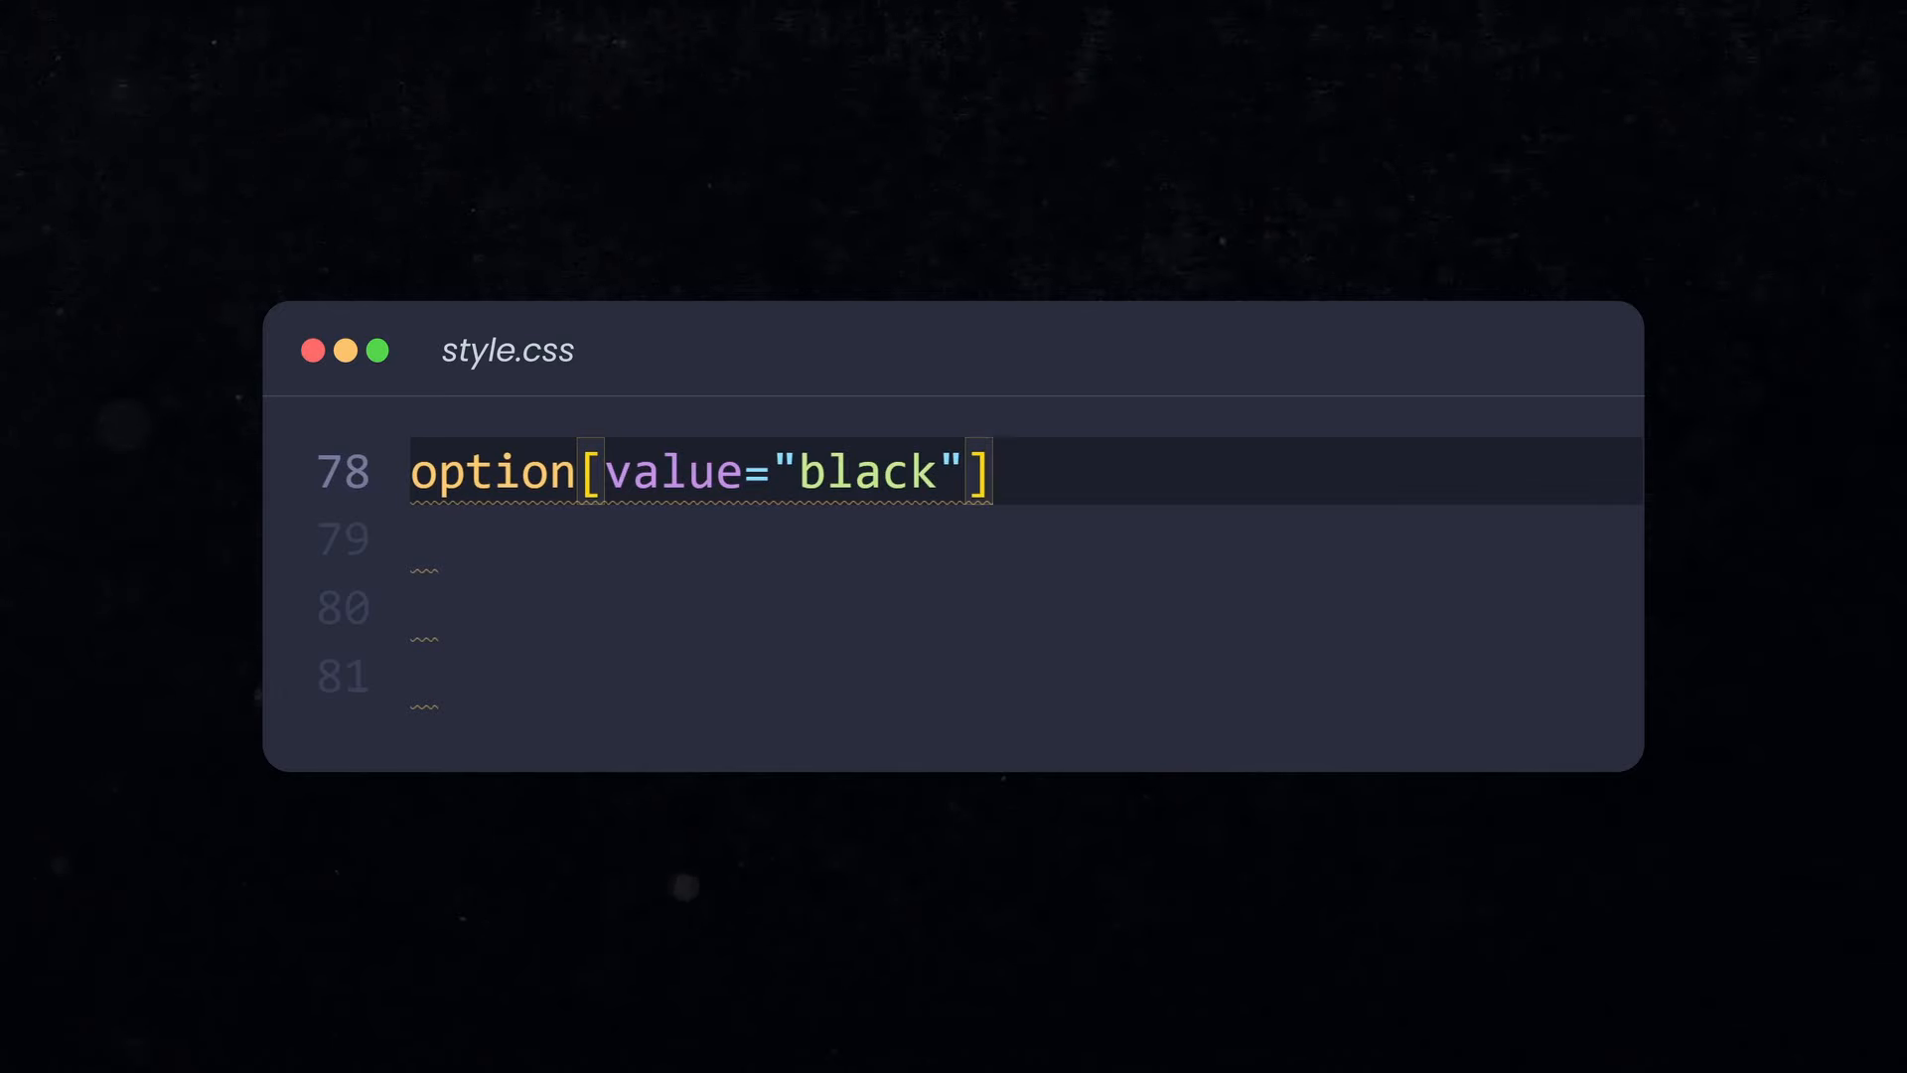
{"action": "type", "text": ":"}
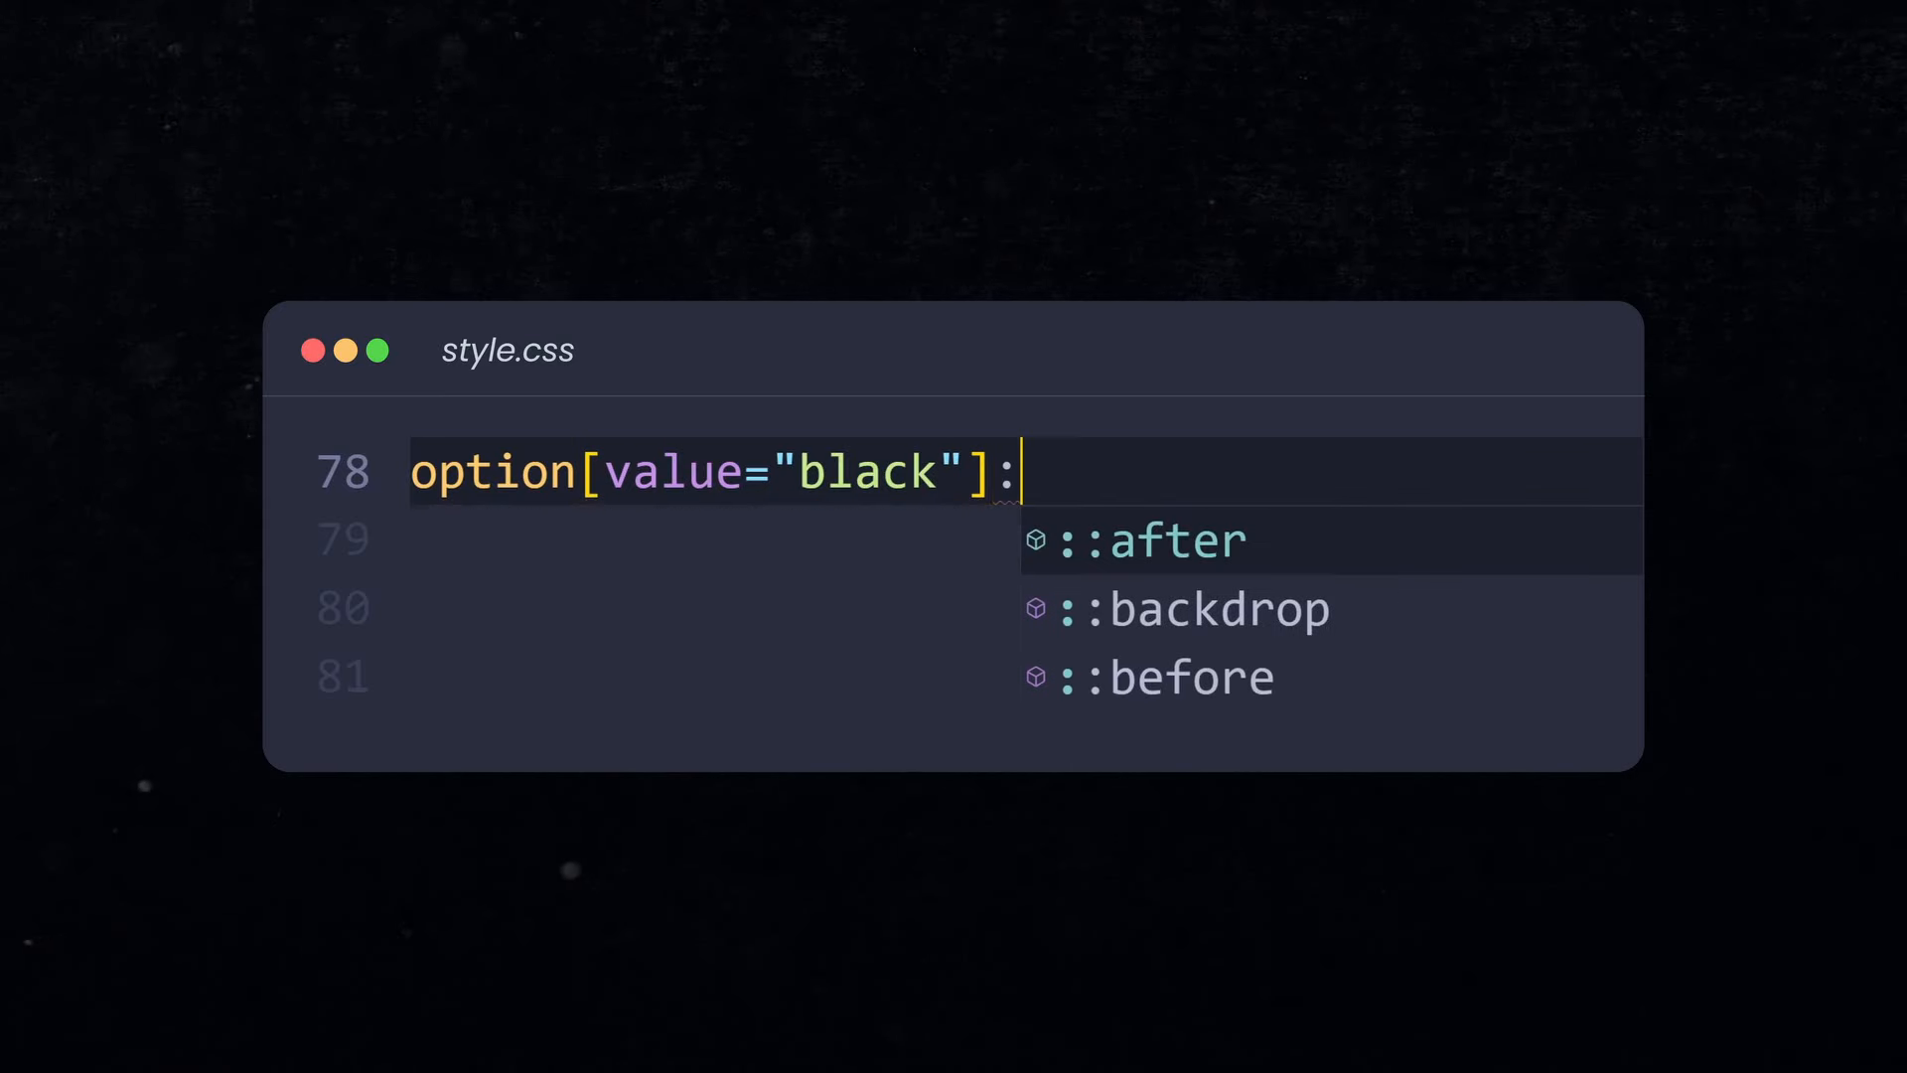
{"action": "type", "text": "checked"}
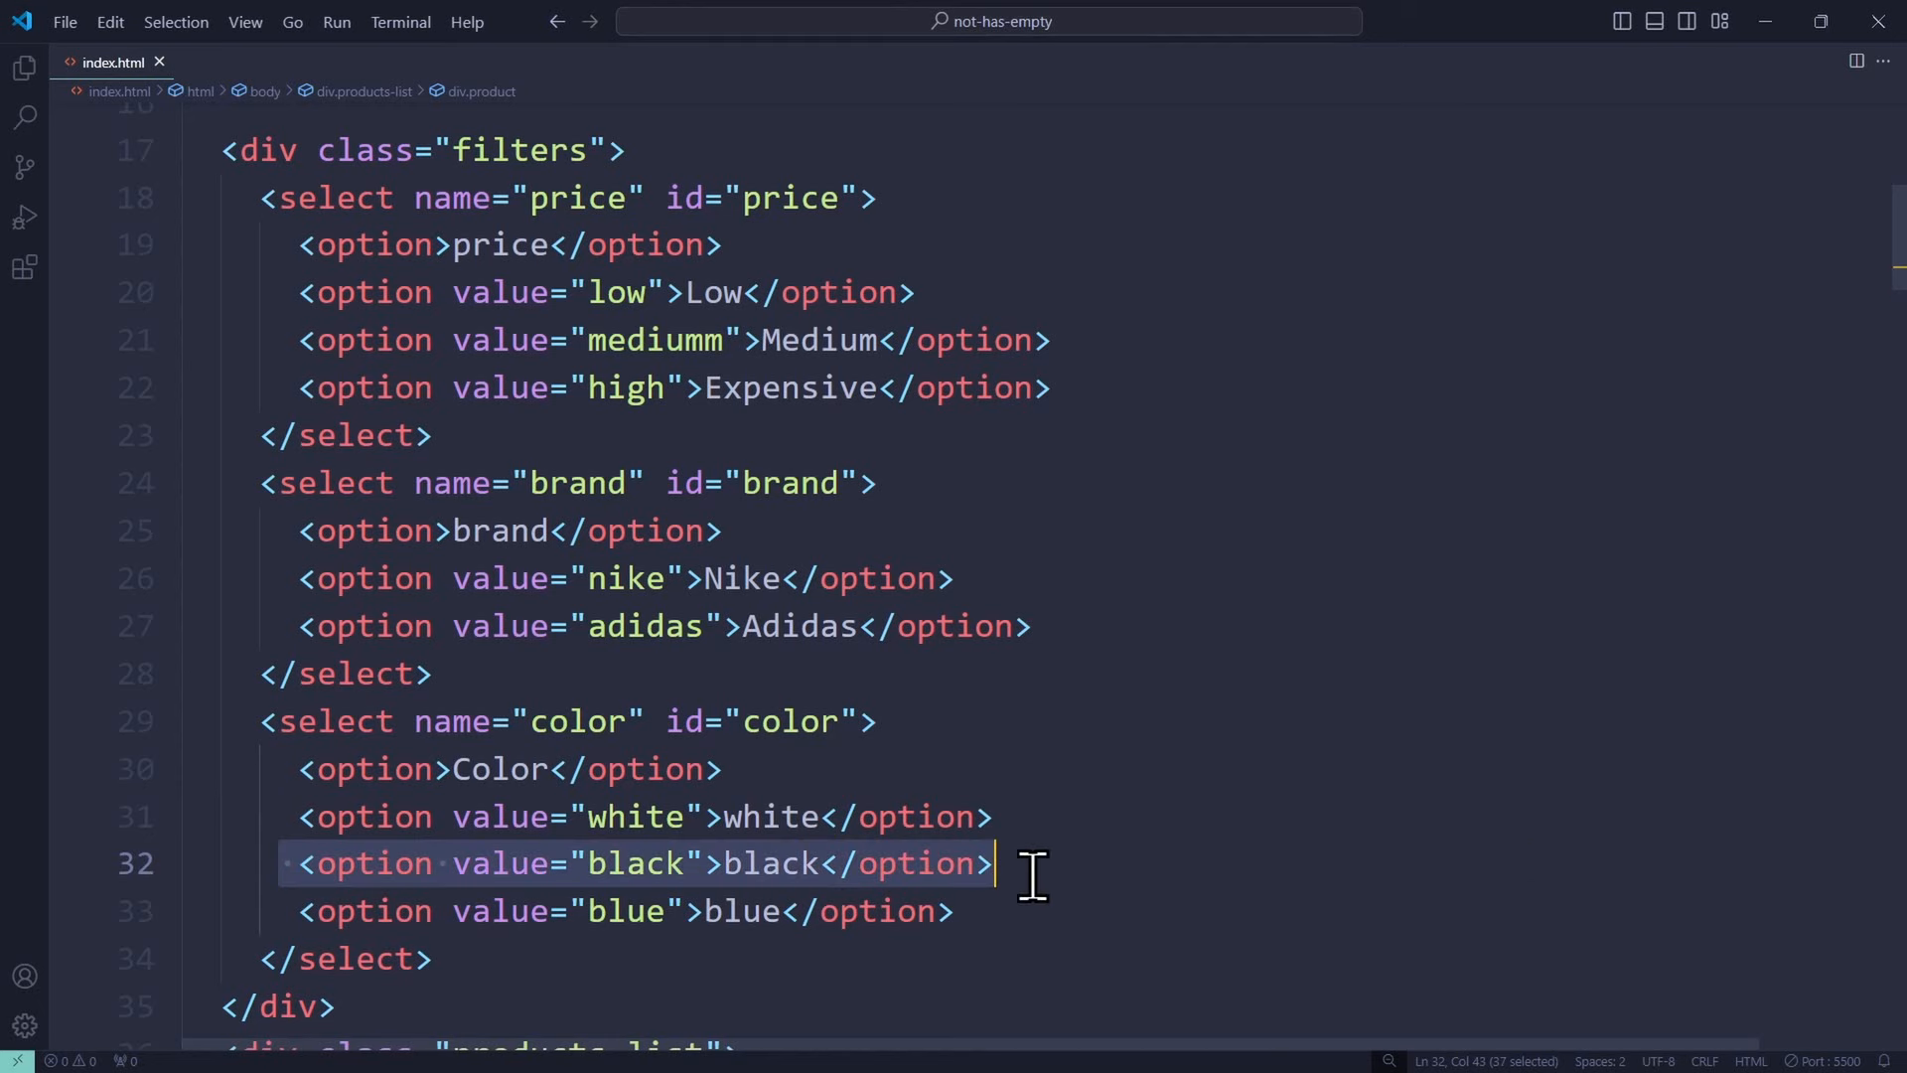
- Switch to the index.html tab to view the filters' colour select markup
{"action": "left_click", "coordinate": [243, 149]}
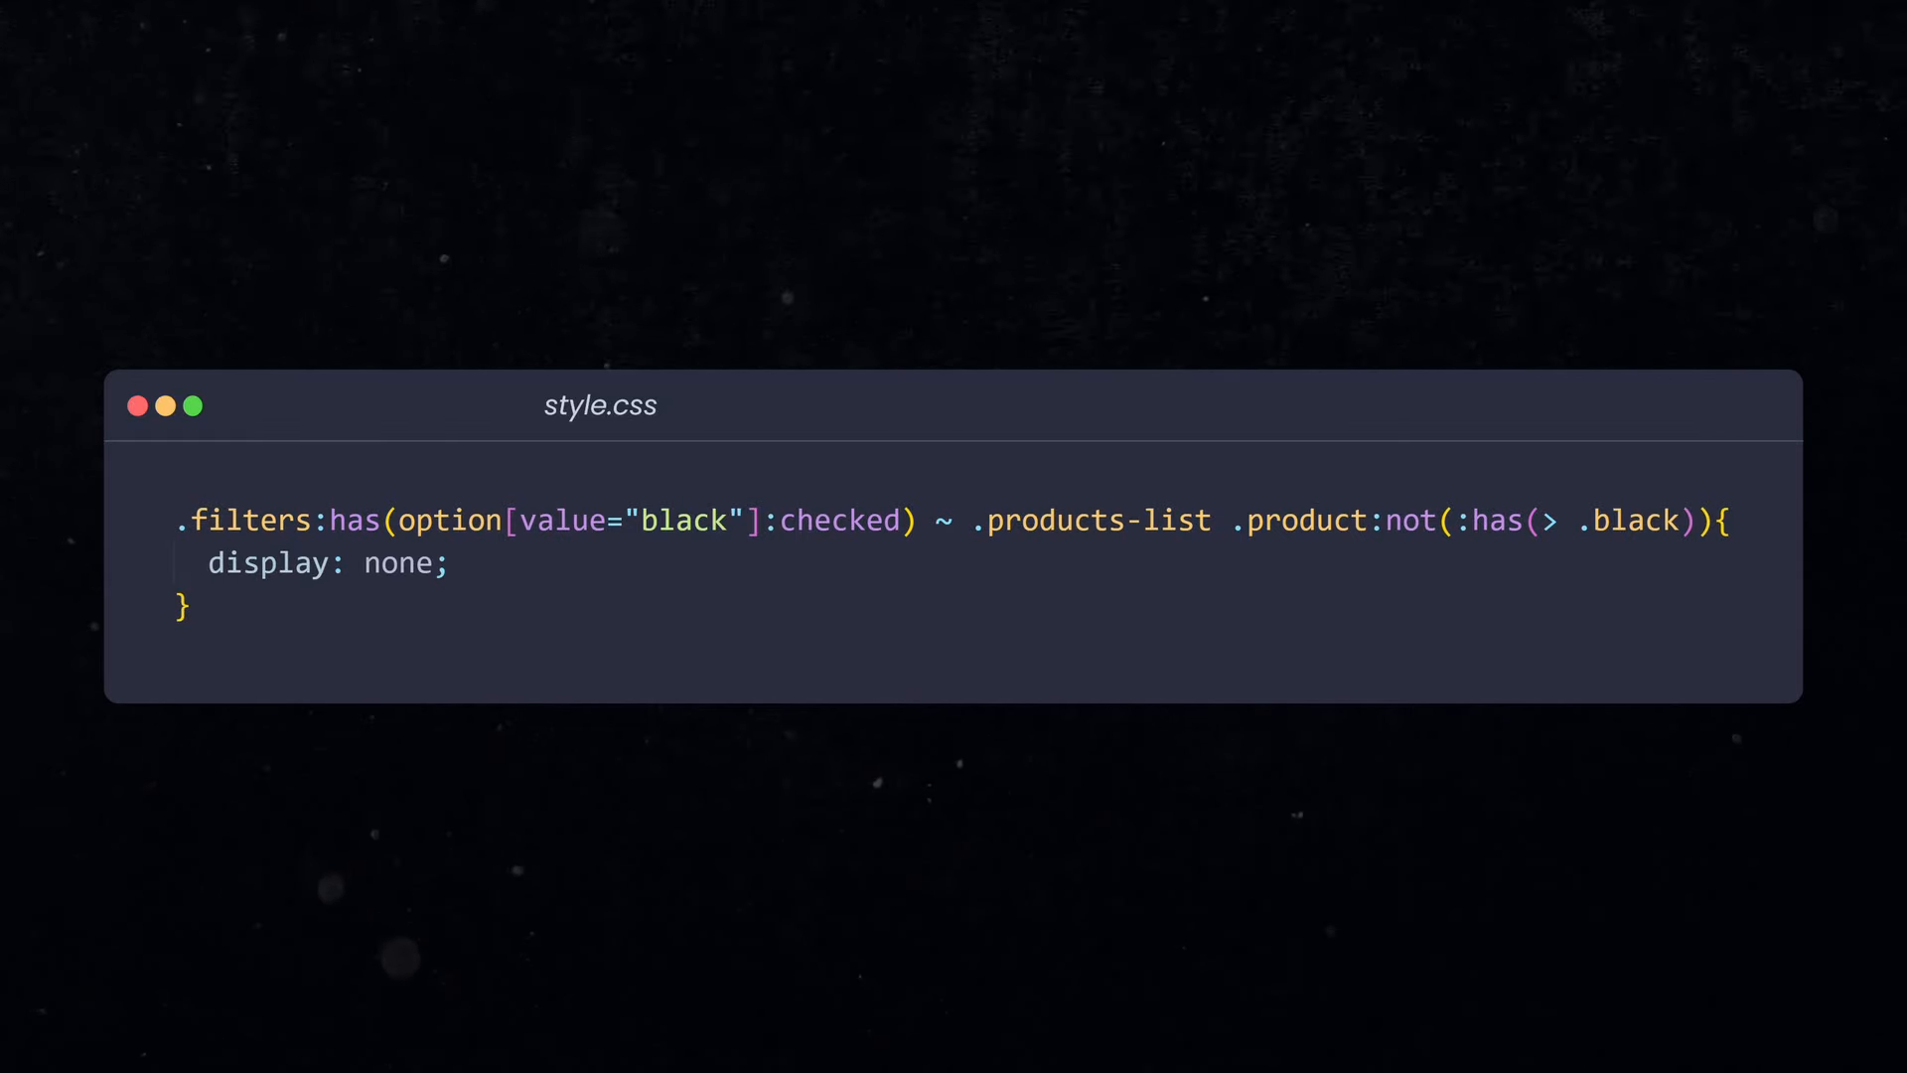
- Select a word in the .filters:has(...) rule that hides non-black products
{"action": "double_click", "coordinate": [653, 521]}
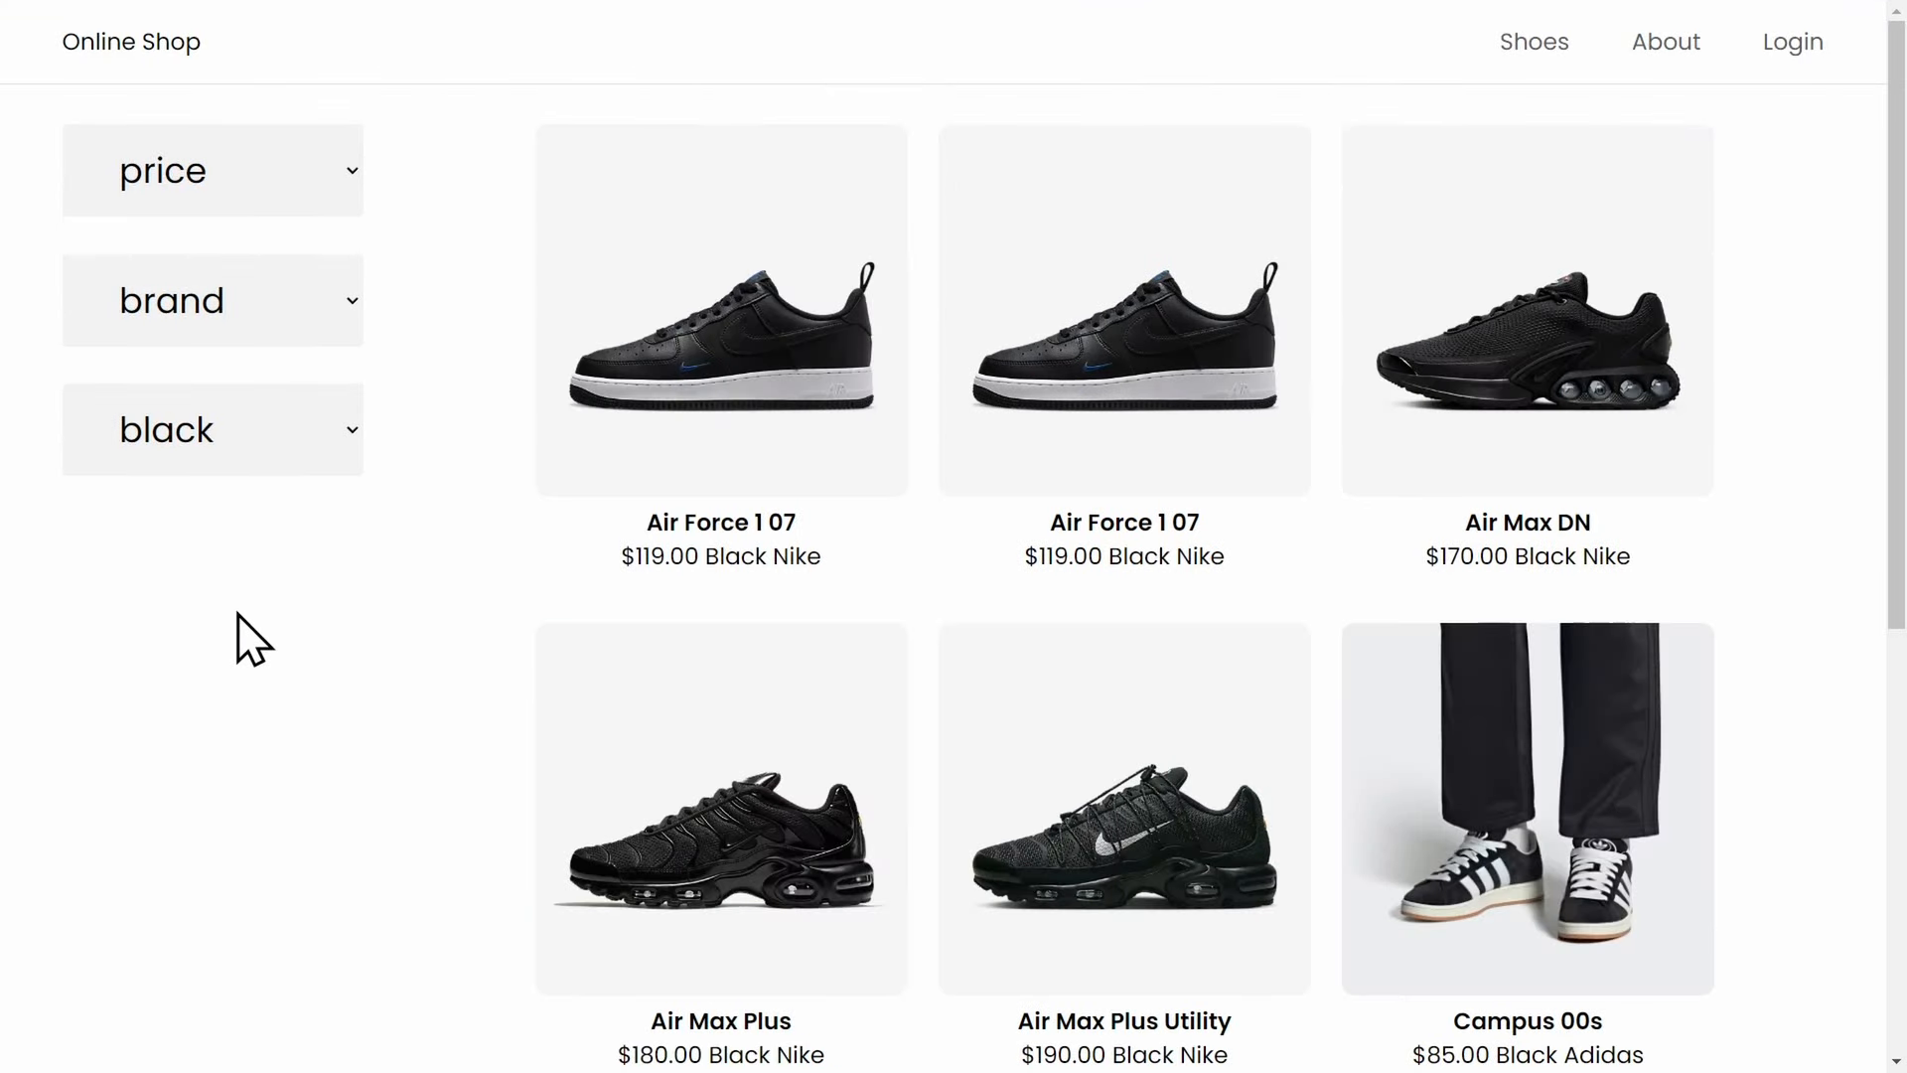
{"action": "mouse_move", "coordinate": [1278, 763]}
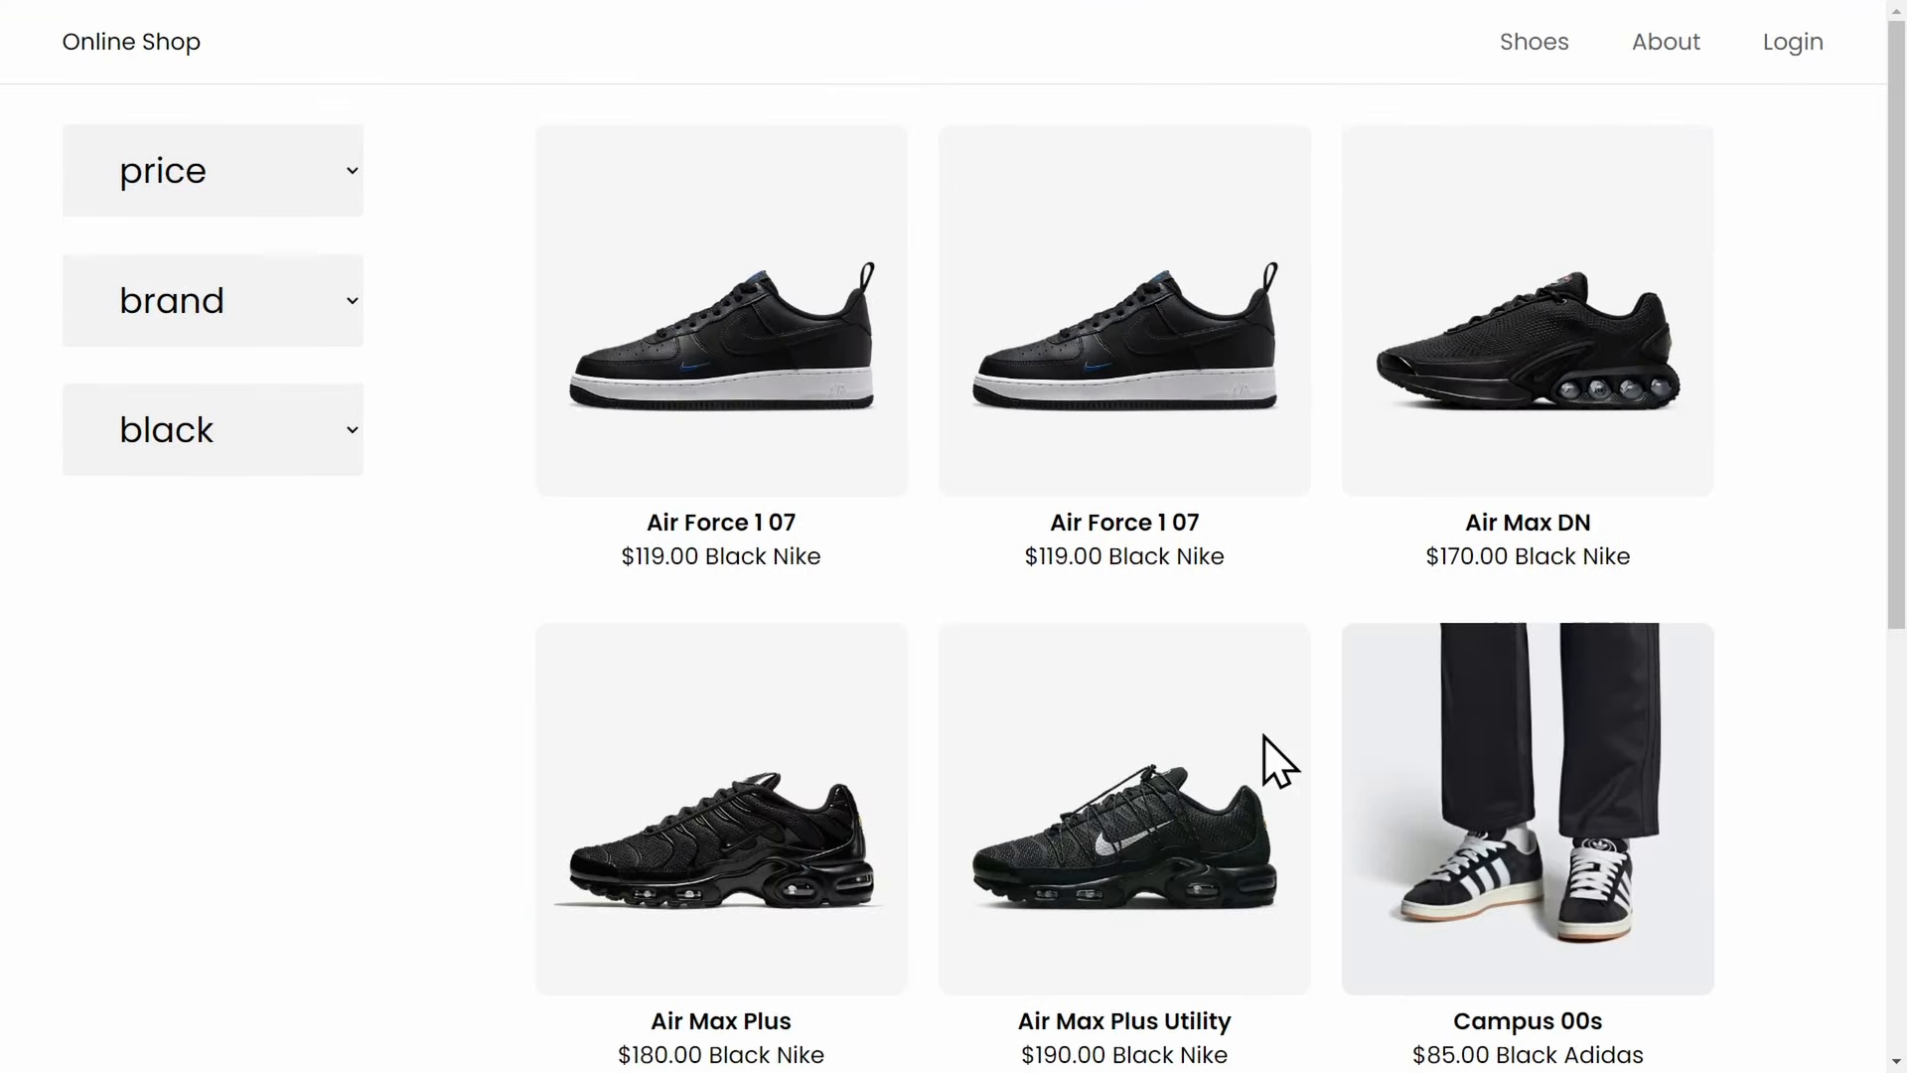